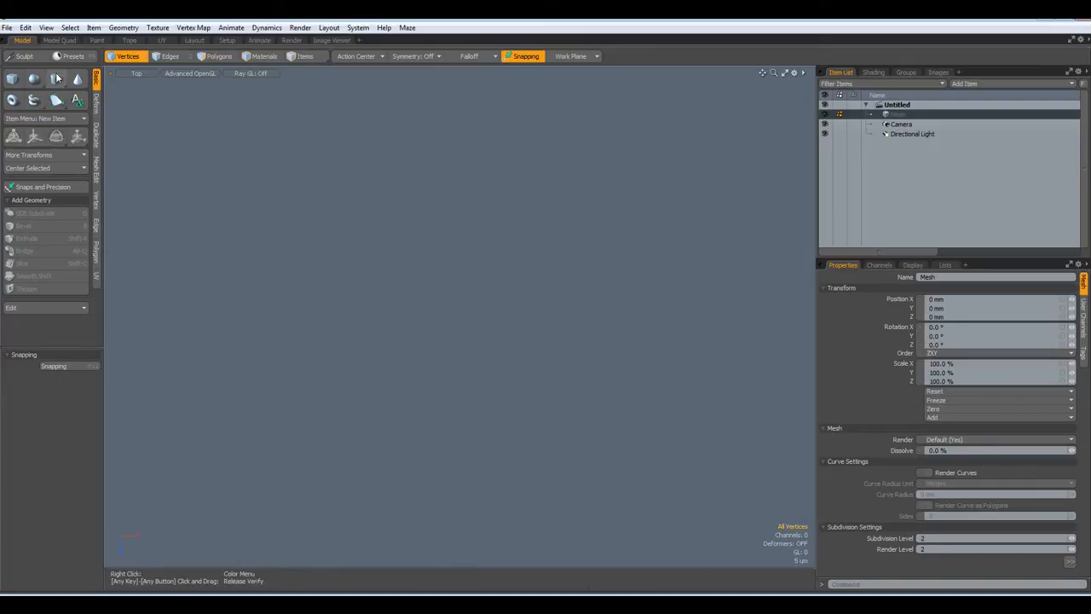
Create a Cylinder primitive by drawing it in the Top viewport.
click(56, 78)
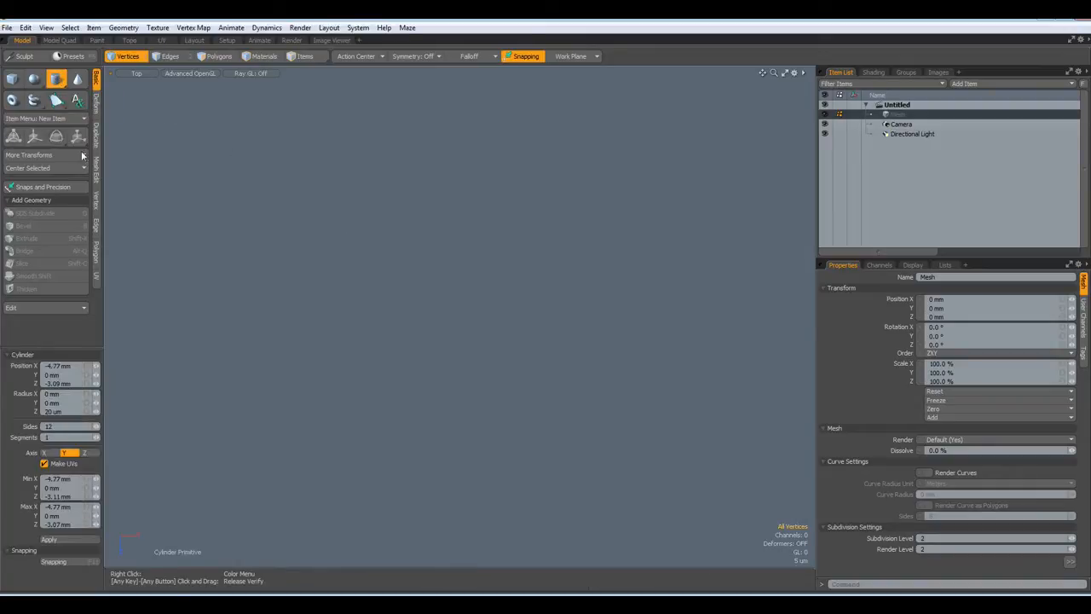
click(68, 426)
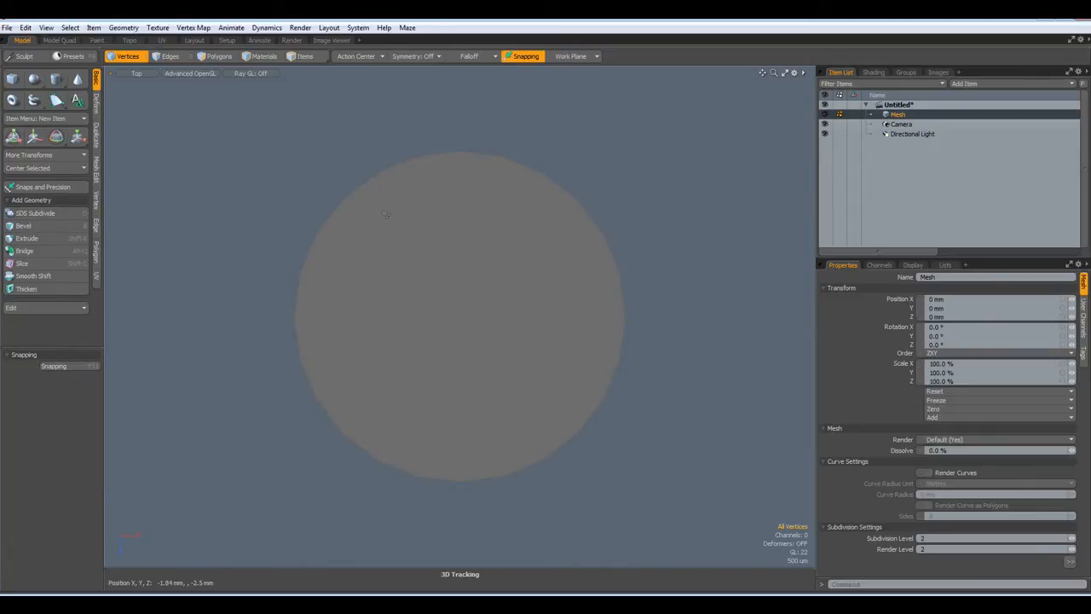
Select the disc's boundary edge loop, then delete its face leaving only the circular outline.
click(170, 56)
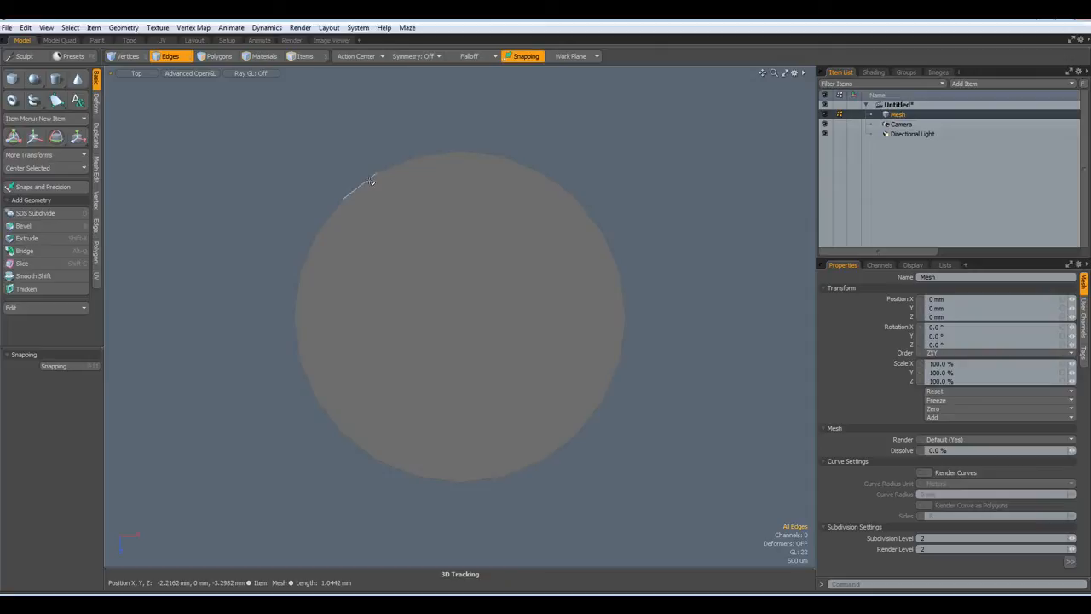
click(174, 56)
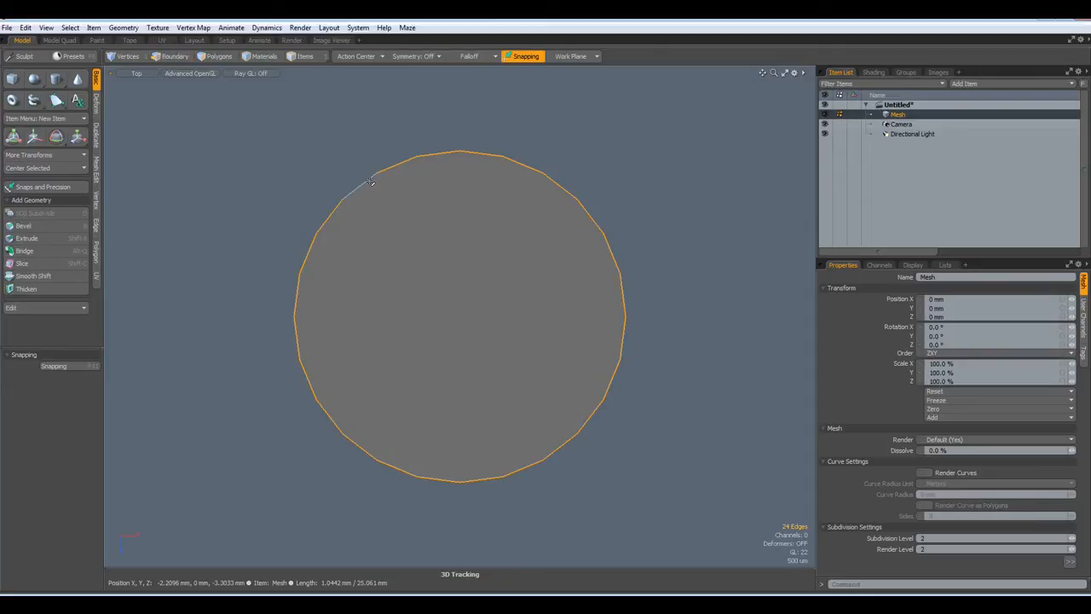
click(170, 56)
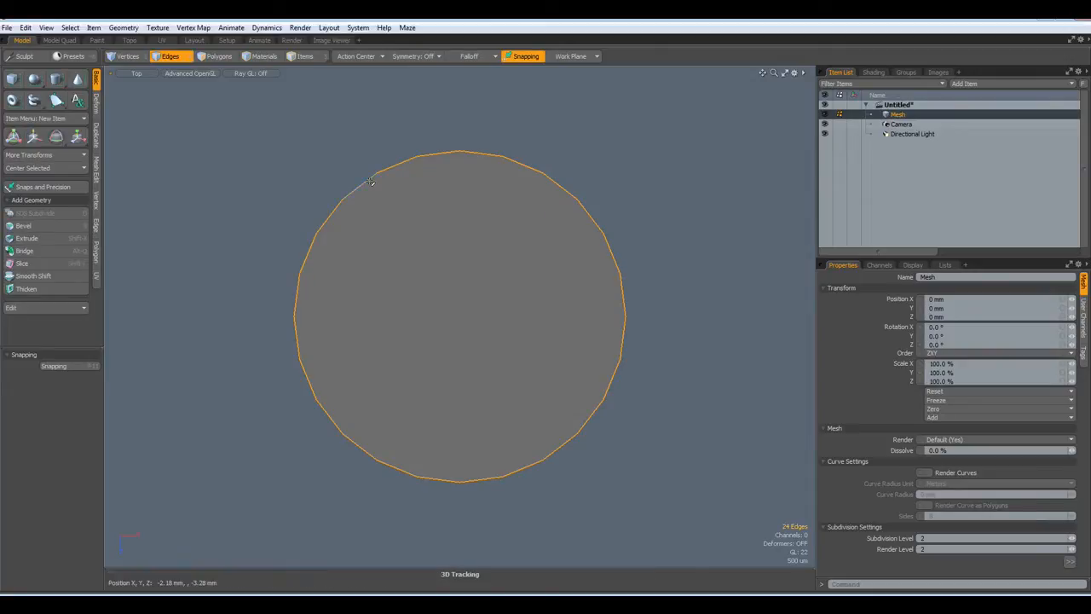
click(218, 56)
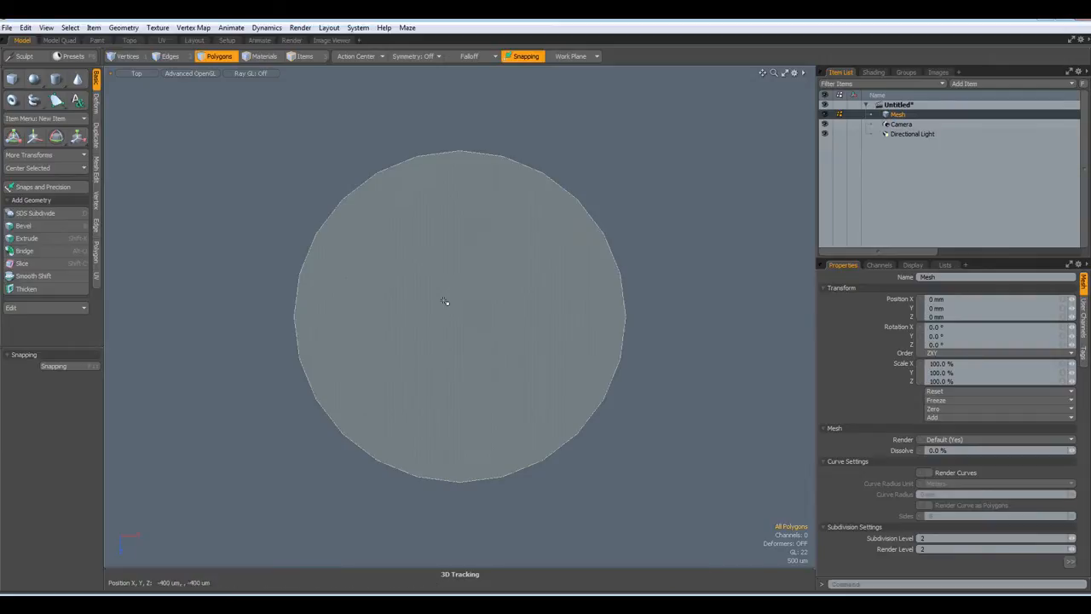
click(443, 303)
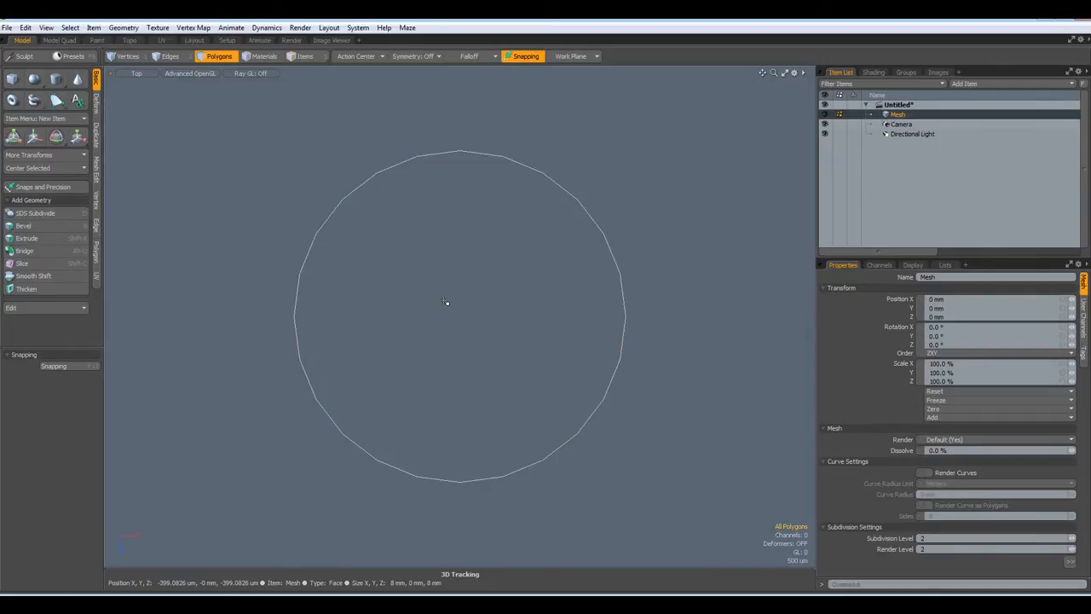
mouse_move(239, 235)
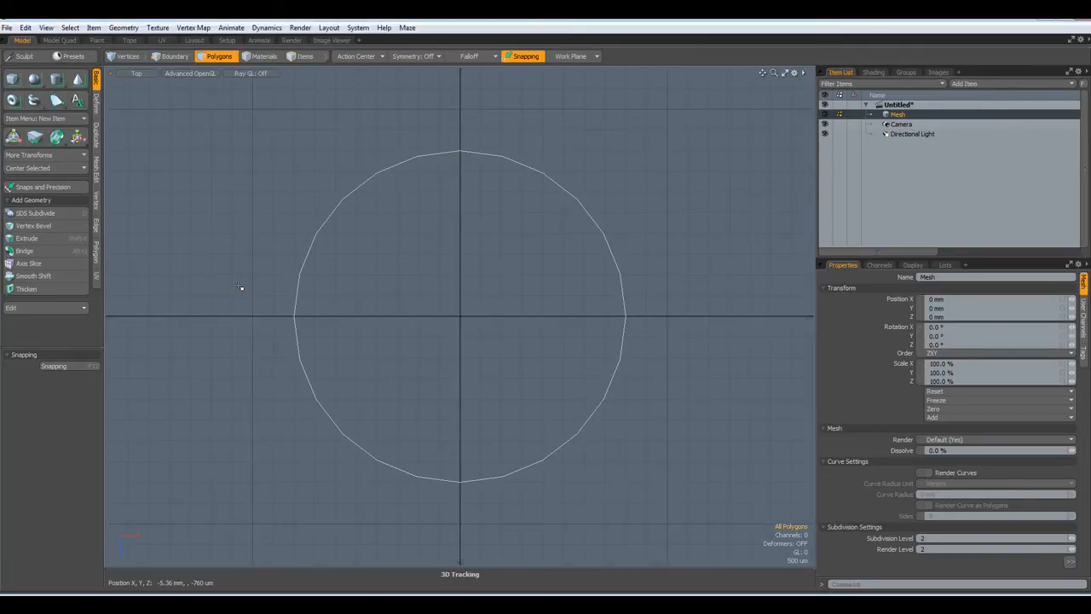
Draw Pen lines from the circle's rim through its centre to carve out wedge sectors.
click(56, 99)
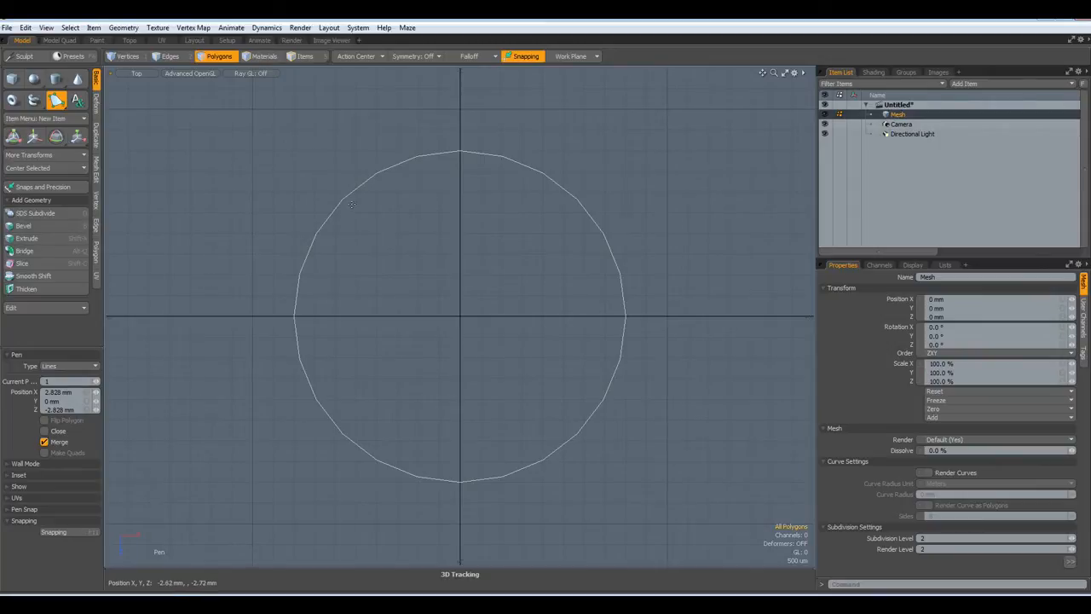
click(341, 199)
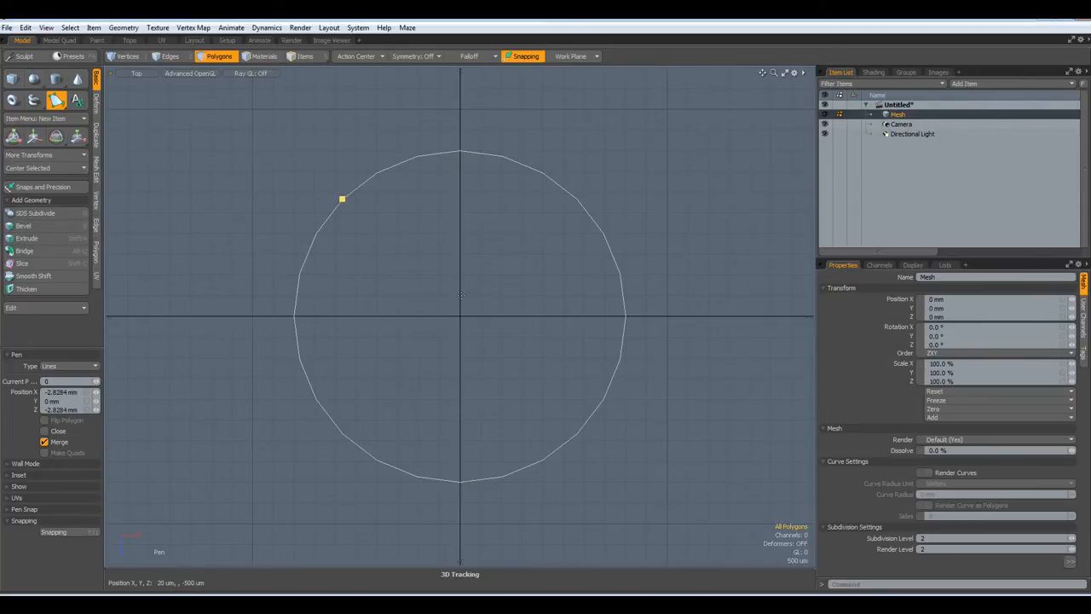
click(460, 297)
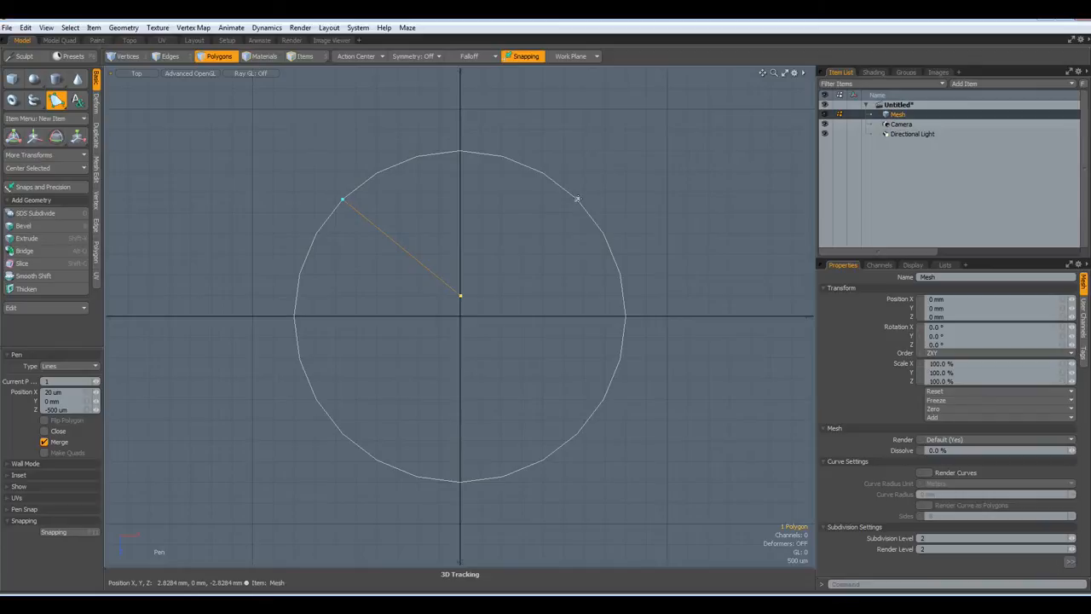
click(576, 199)
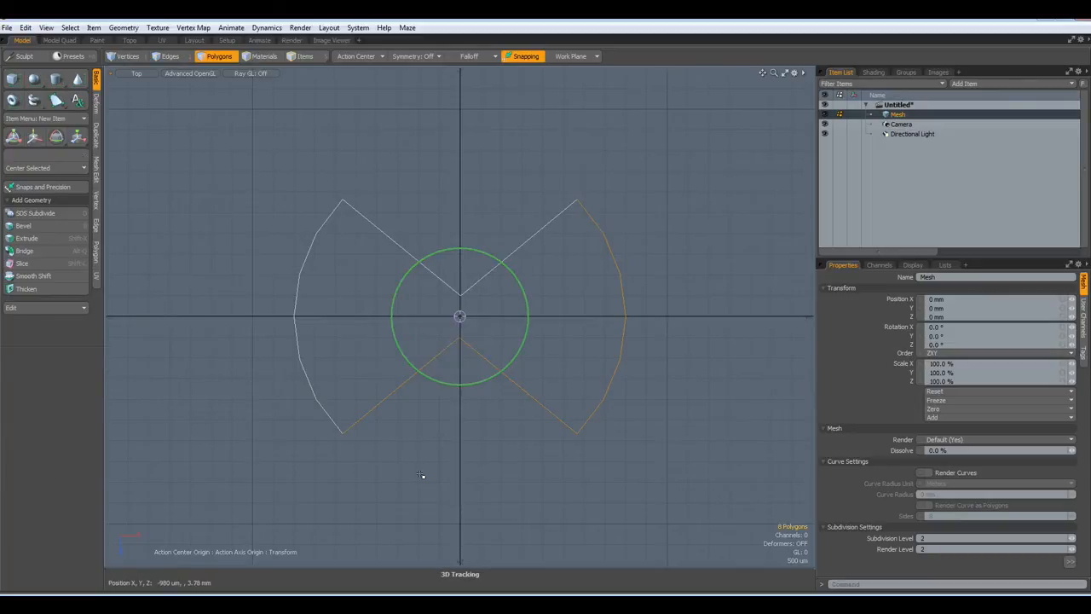
Mirror the wedges about the origin to finish the bow-tie profile.
click(126, 56)
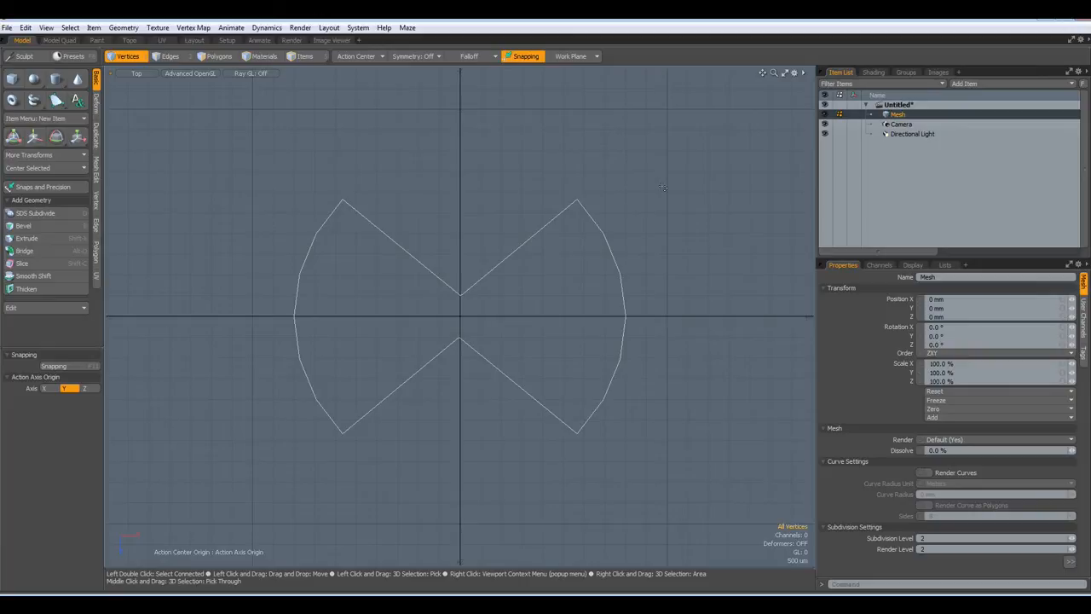
mouse_move(662, 163)
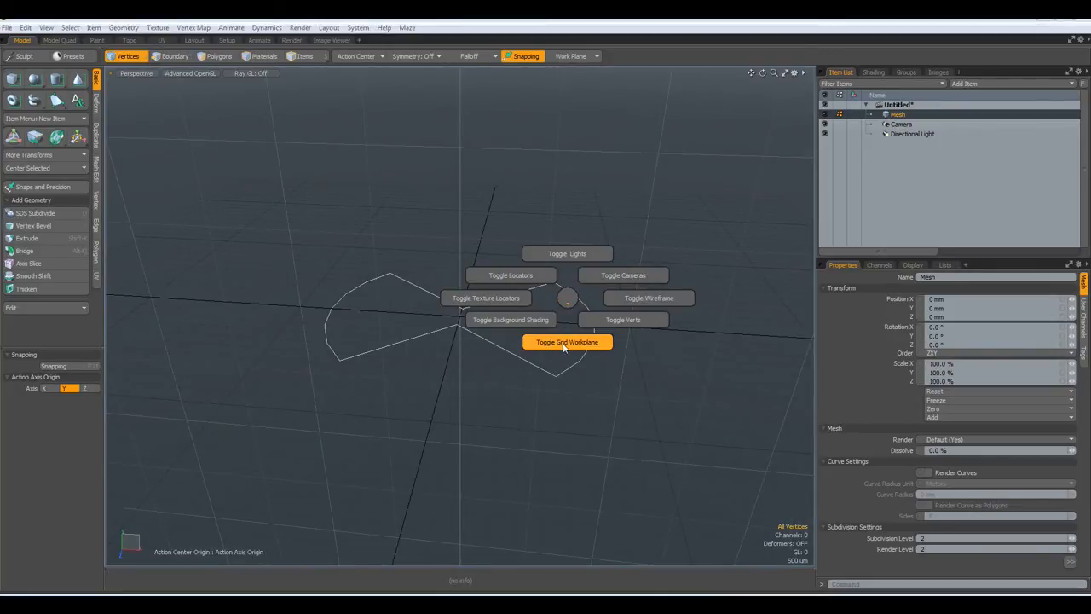
Hide the grid workplane and start Duplicate > Radial Sweep on the profile.
click(567, 341)
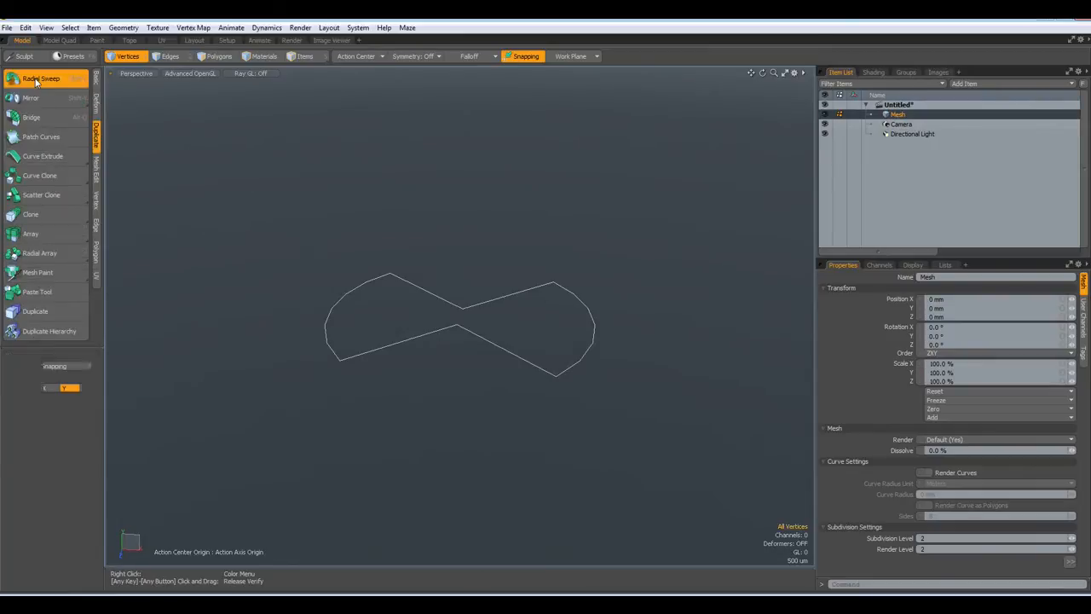
click(41, 79)
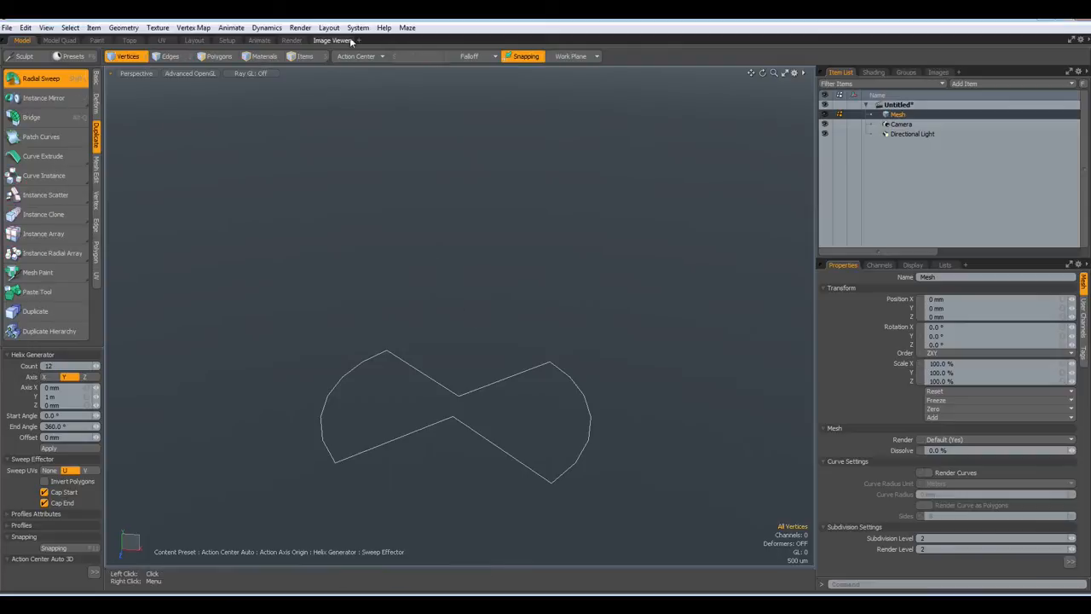
Set Action Center to Origin and sweep the profile along a helix into a twisted column.
click(358, 56)
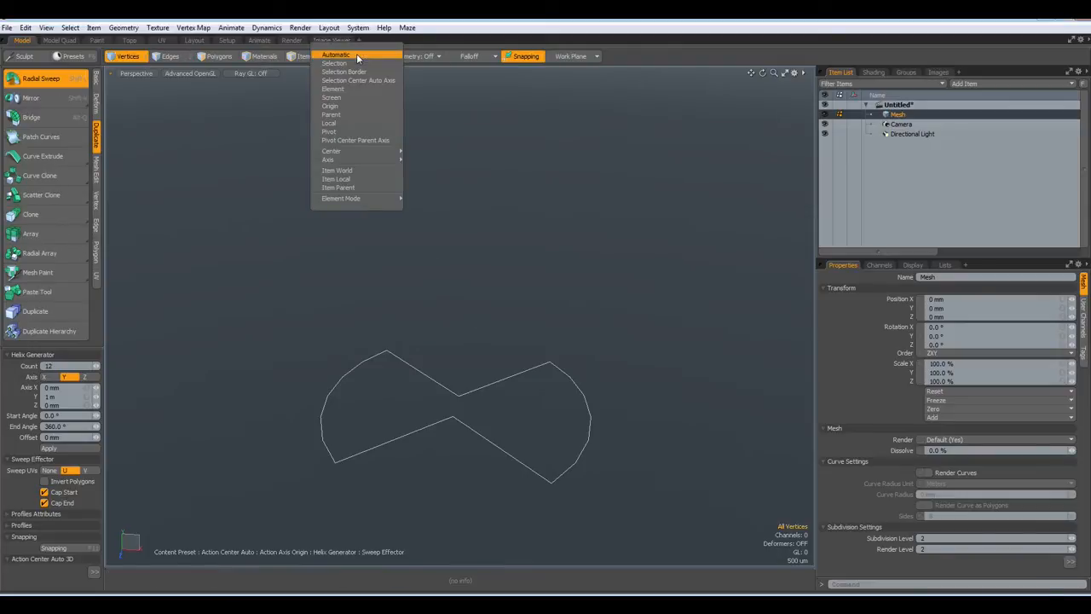
click(331, 106)
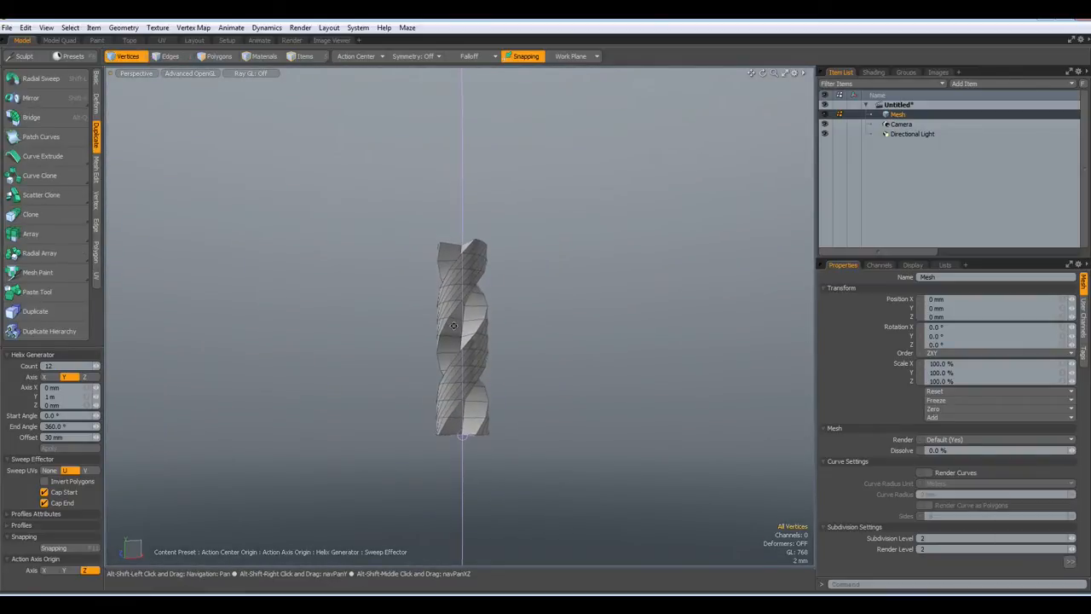
click(65, 436)
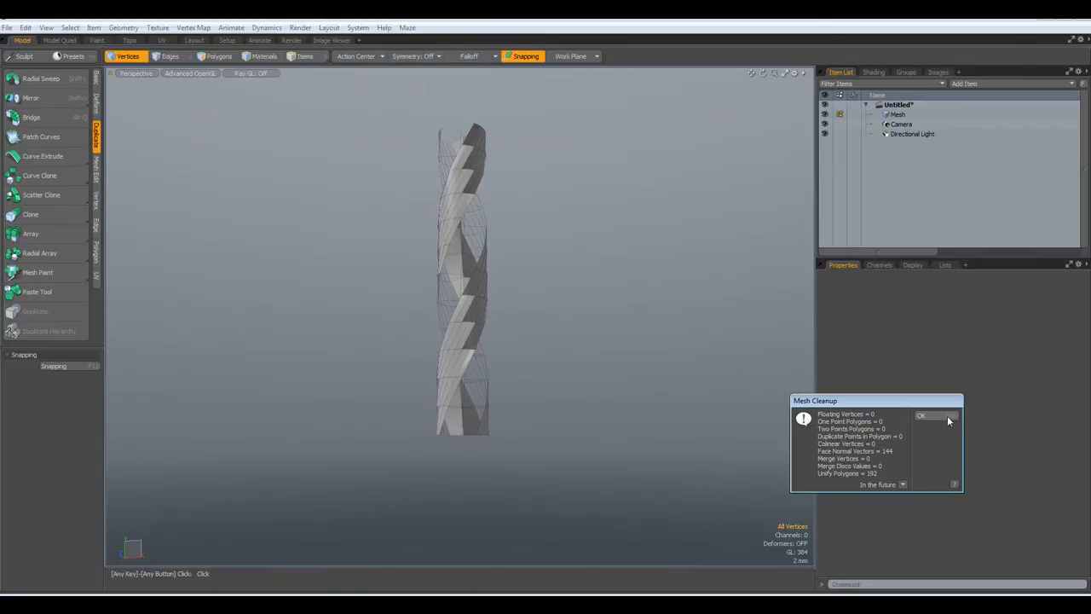
Accept the Mesh Cleanup report and select faces on the twisted column to inspect it.
click(921, 416)
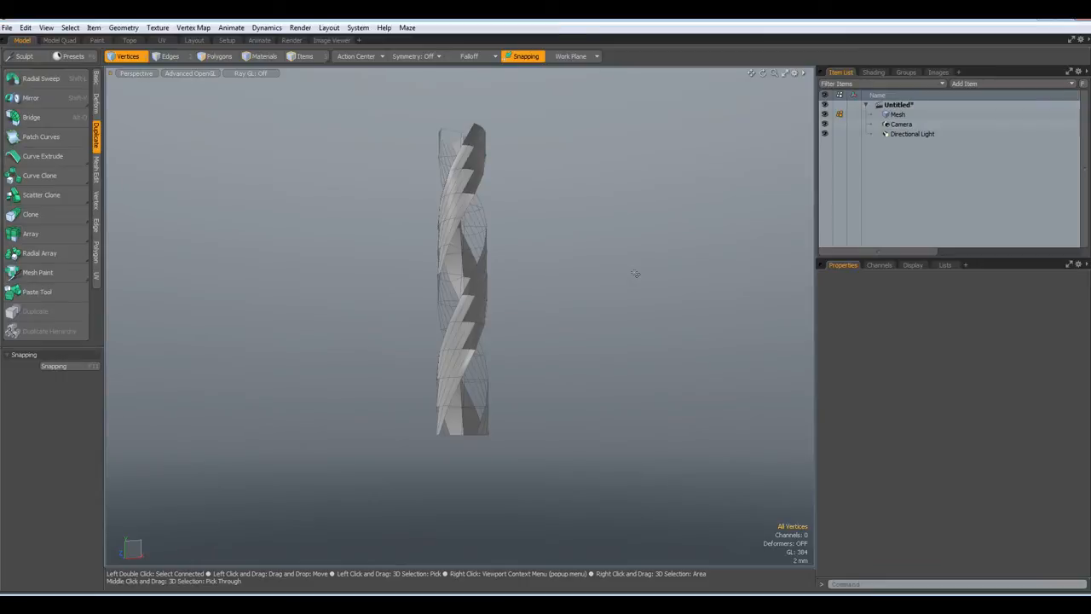
scroll(down, 3)
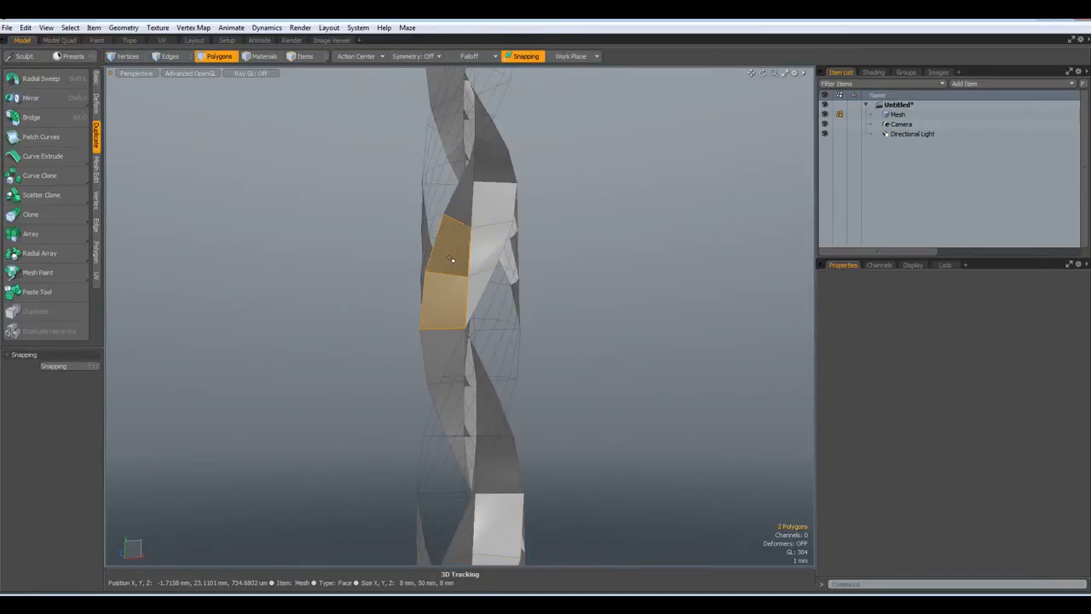
click(497, 213)
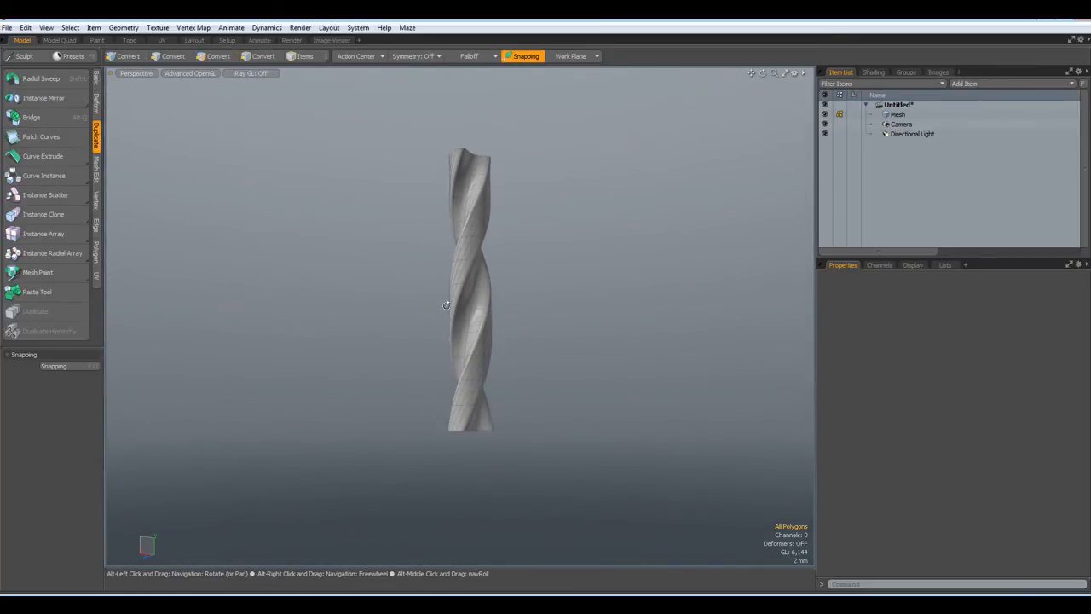
Bevel the selected flute faces into thin strips and isolate them from the rest of the column.
click(218, 56)
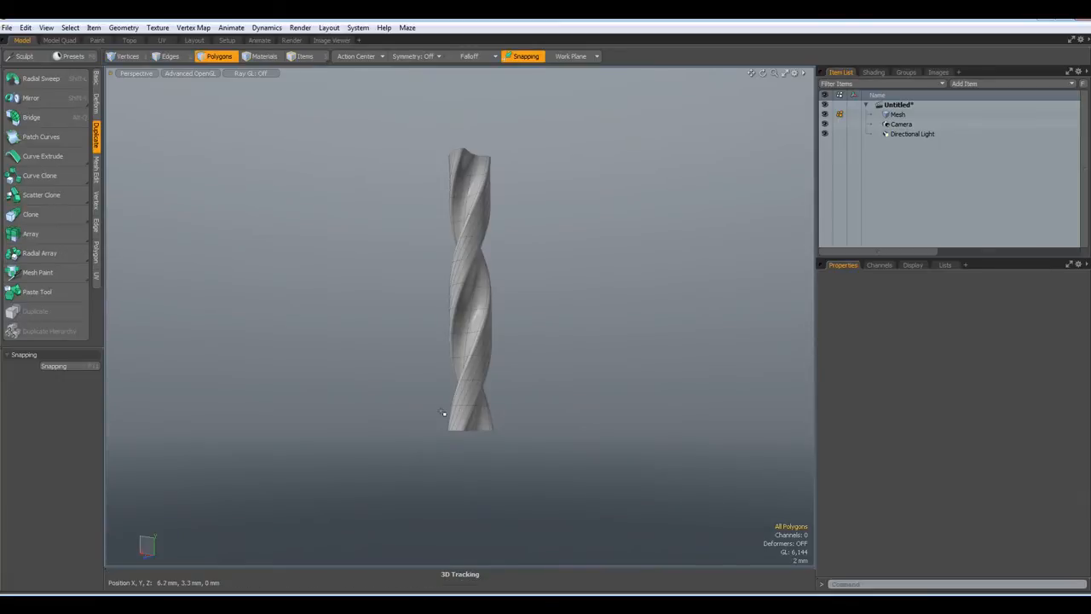
scroll(up, 3)
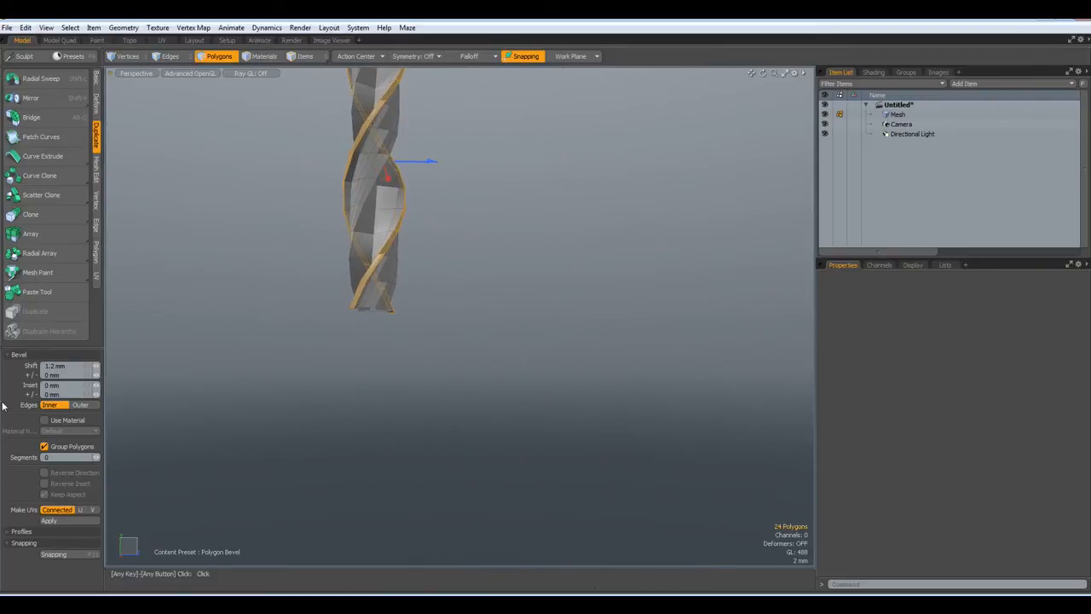
click(64, 365)
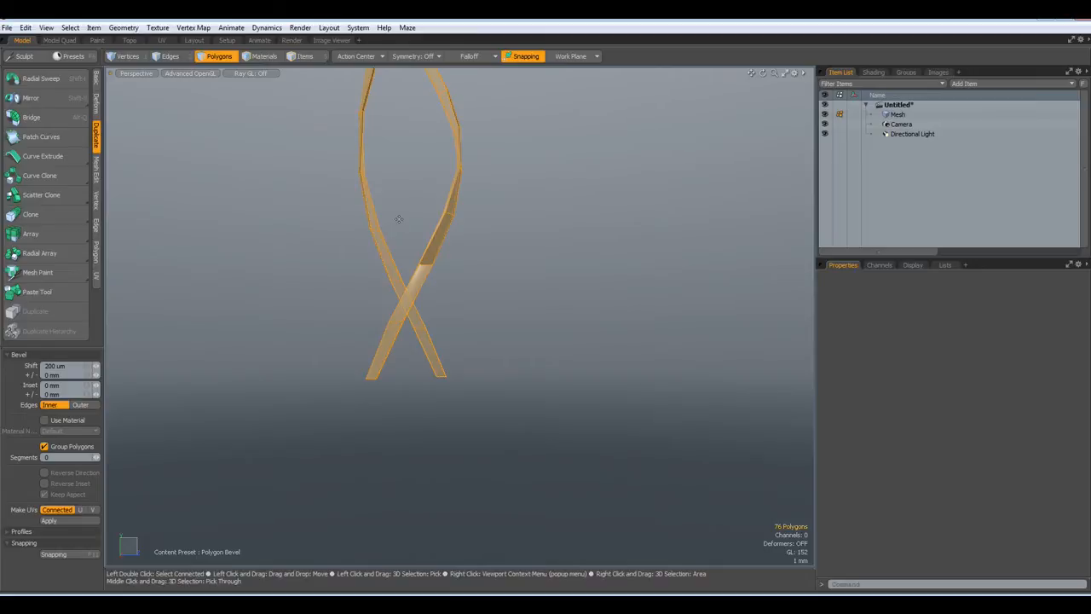
click(170, 56)
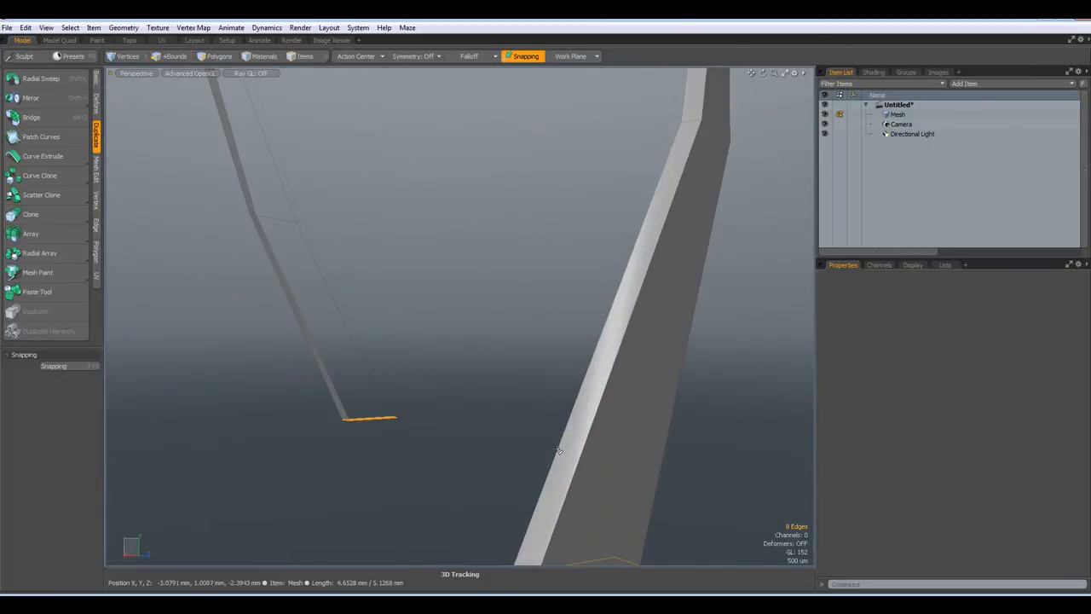
Select the long helical edges along the flute strips and unhide the mesh.
click(563, 435)
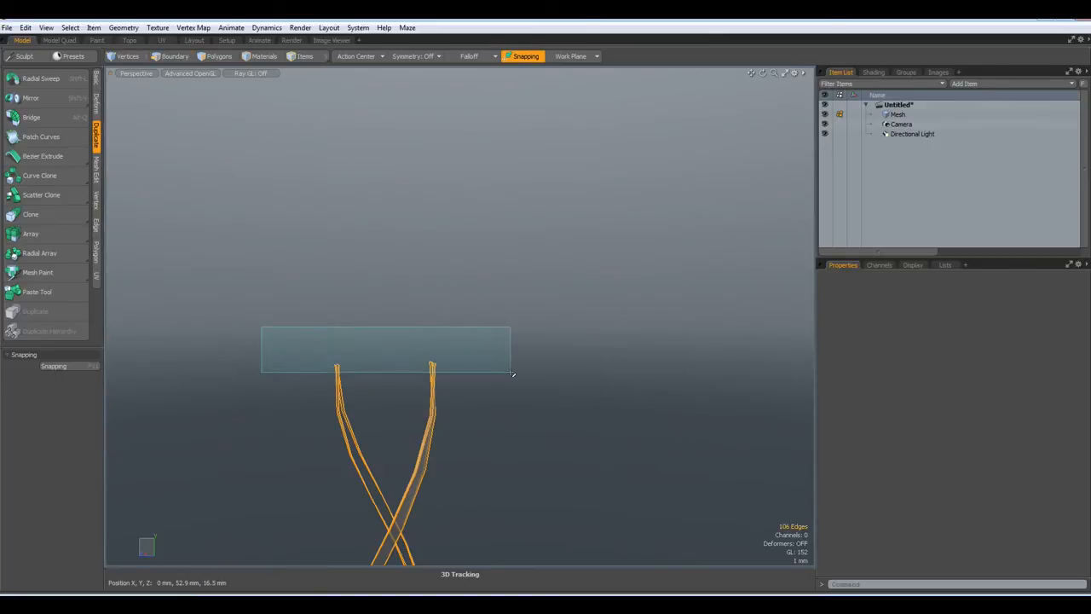
click(170, 56)
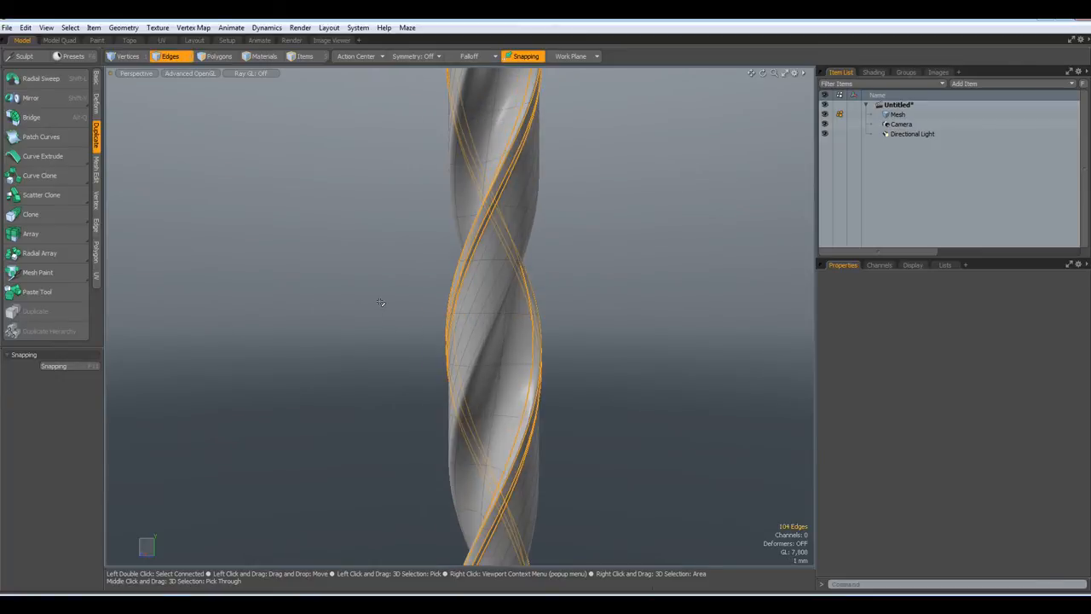
Apply an edge weight to the spiral flute edges with the Vertex Map Edge Weight Tool.
click(195, 28)
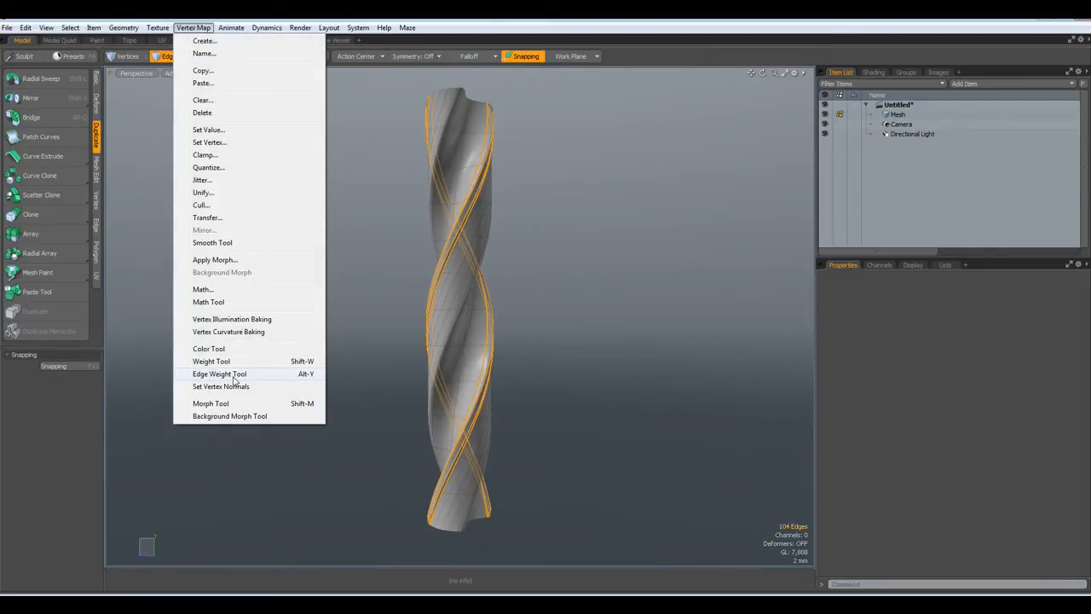
click(211, 361)
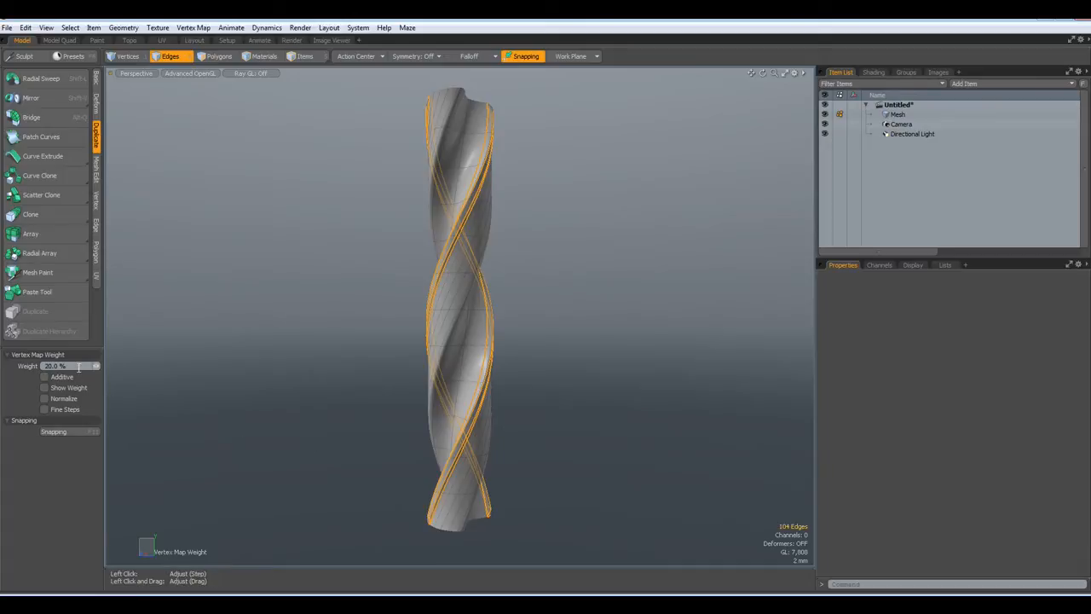
mouse_move(54, 365)
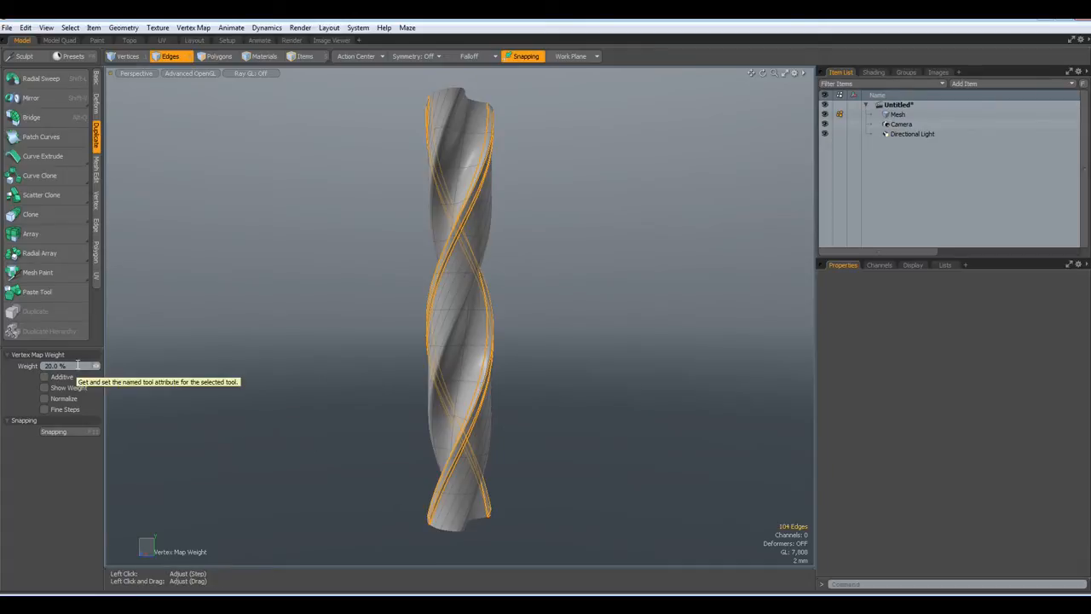
click(54, 365)
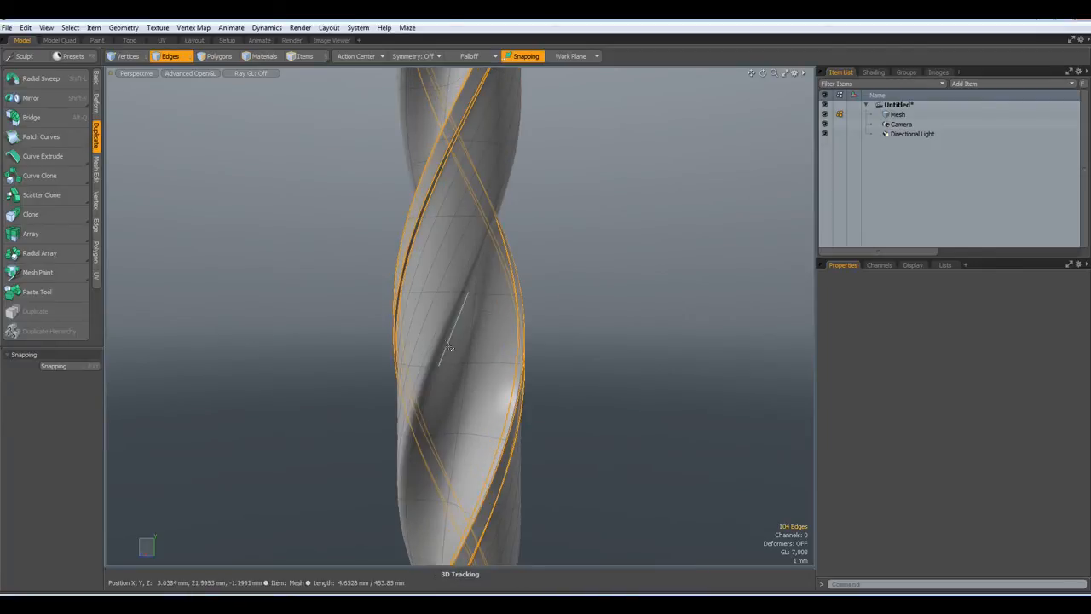
click(451, 351)
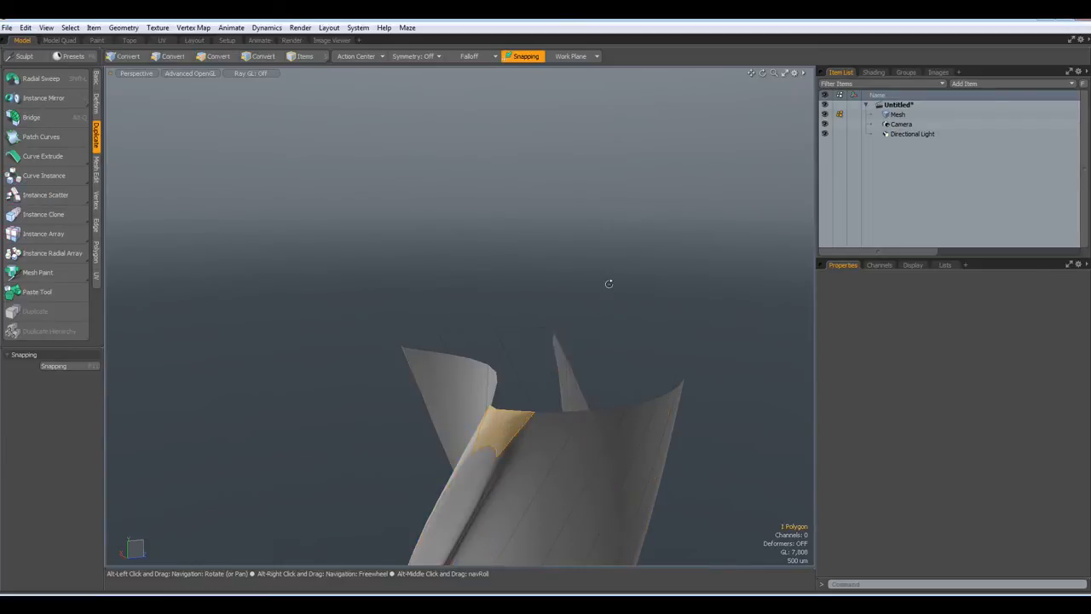
Orbit to the drill's top end and select its cap polygon and bow-tie rim edges.
drag(609, 283, 382, 304)
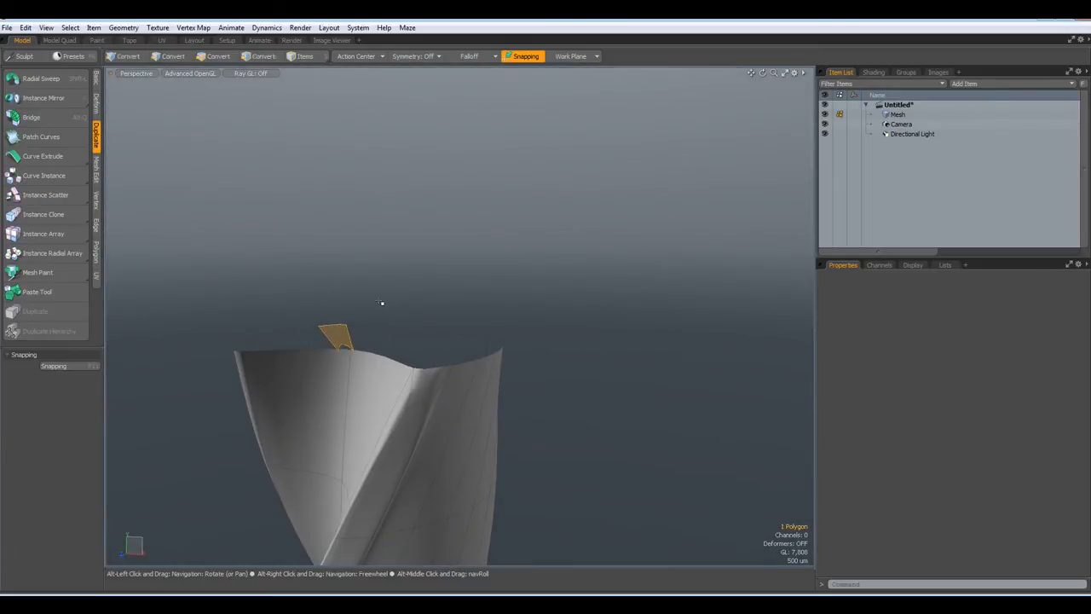
click(218, 57)
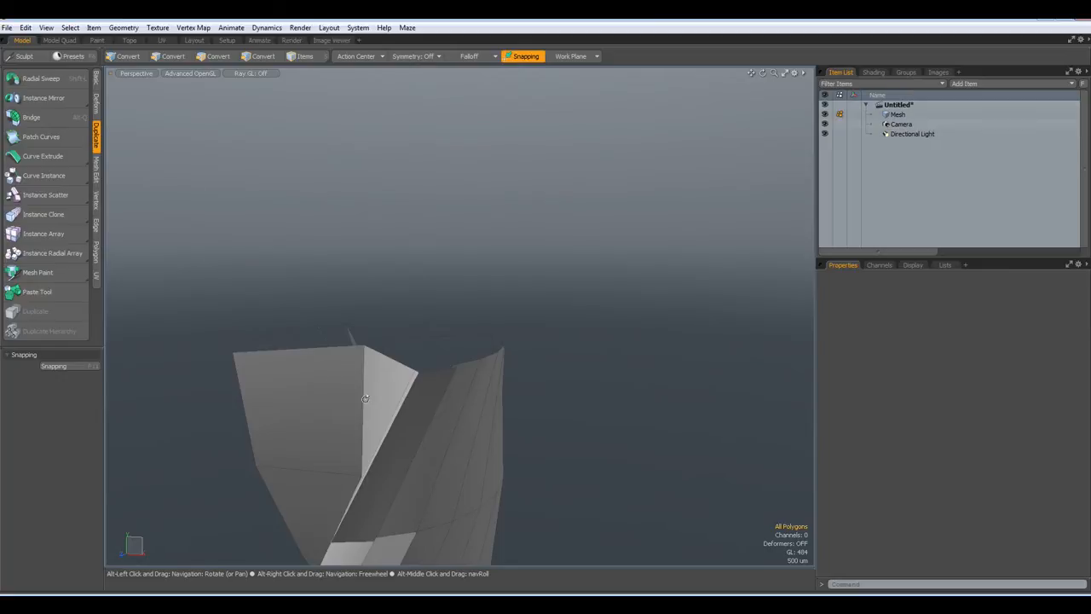
click(170, 56)
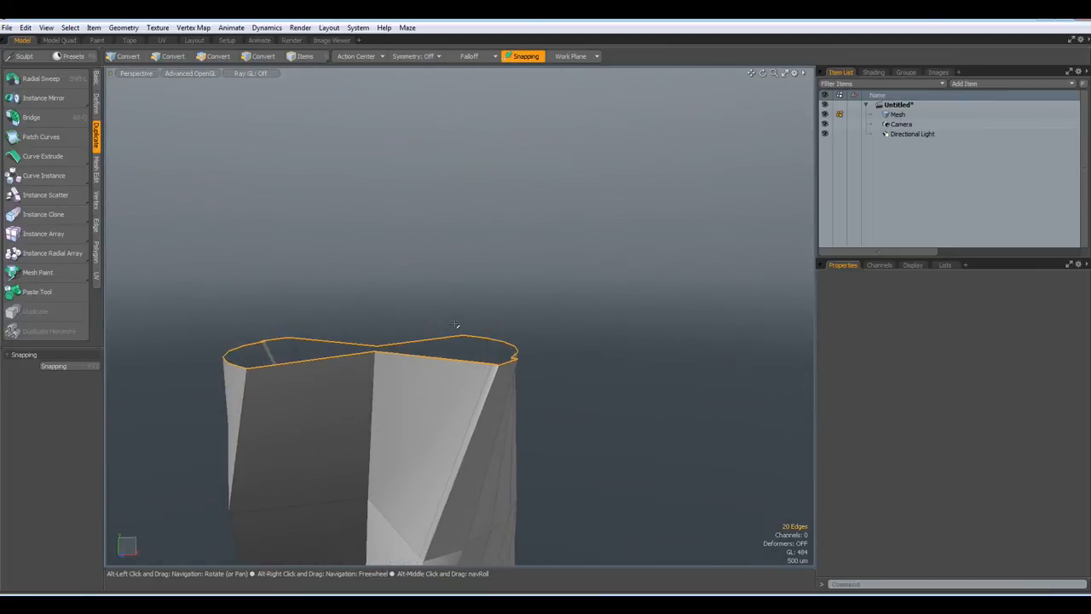
Select the top boundary edge loop and pull it upward with Edge Extend.
click(171, 57)
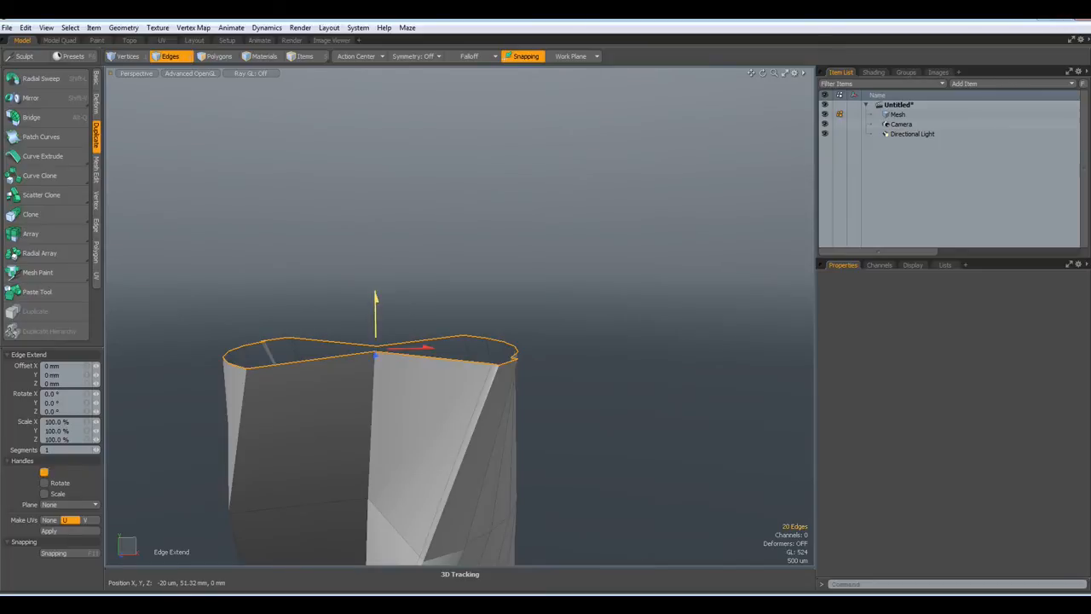
drag(375, 350, 375, 332)
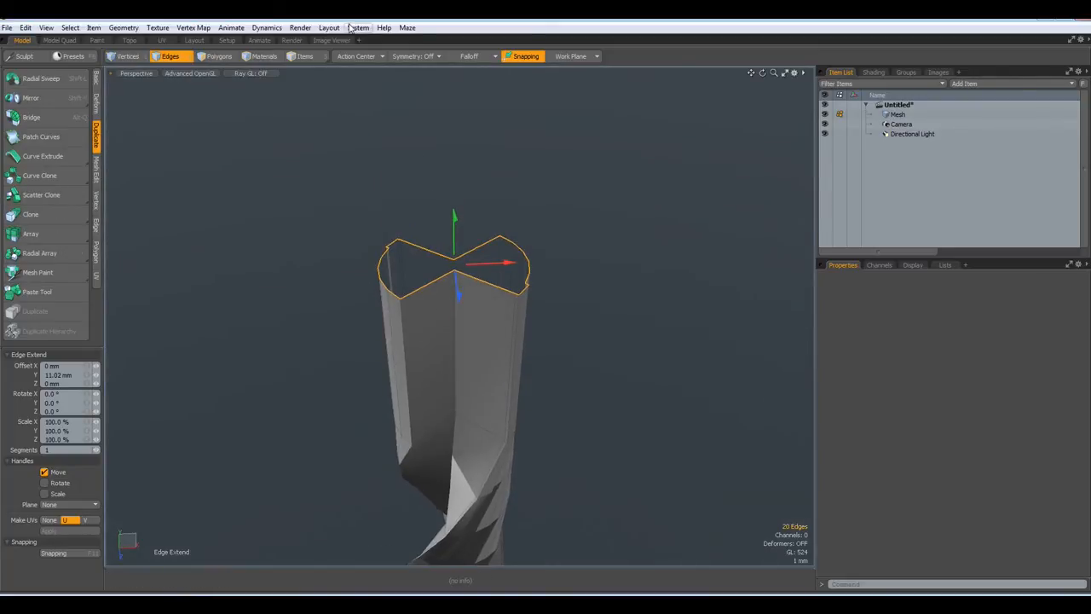
Run the perfectCircle.pl script from disk to round the top rim.
click(358, 27)
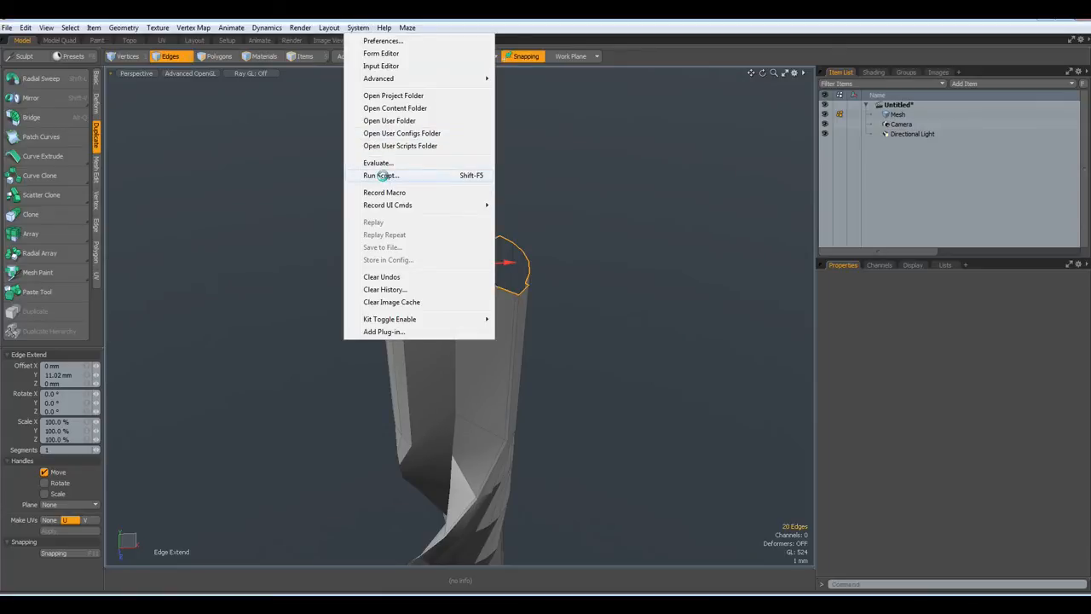
click(380, 174)
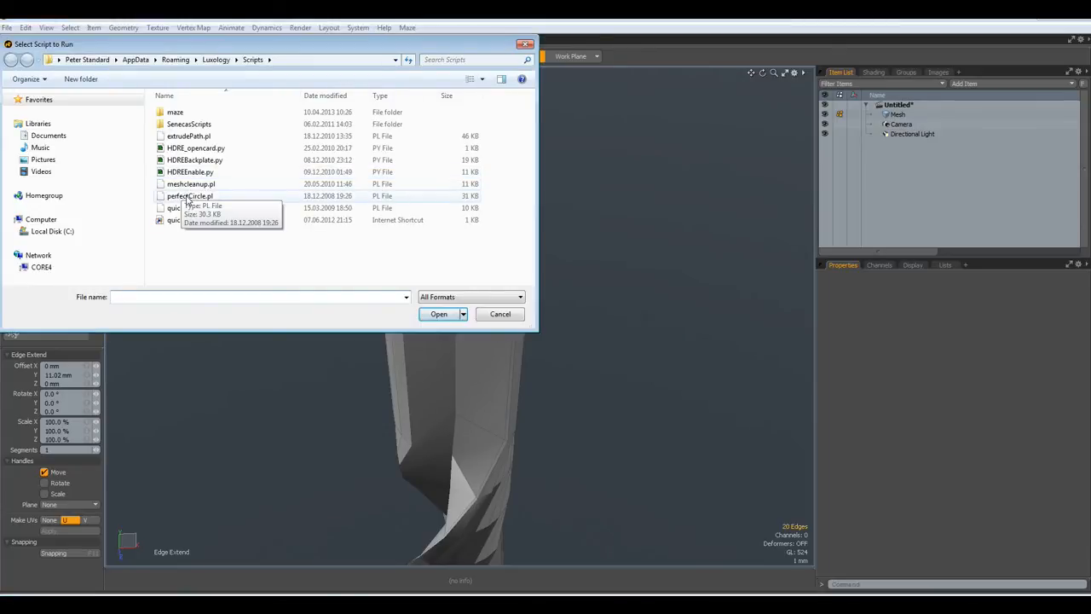
click(190, 194)
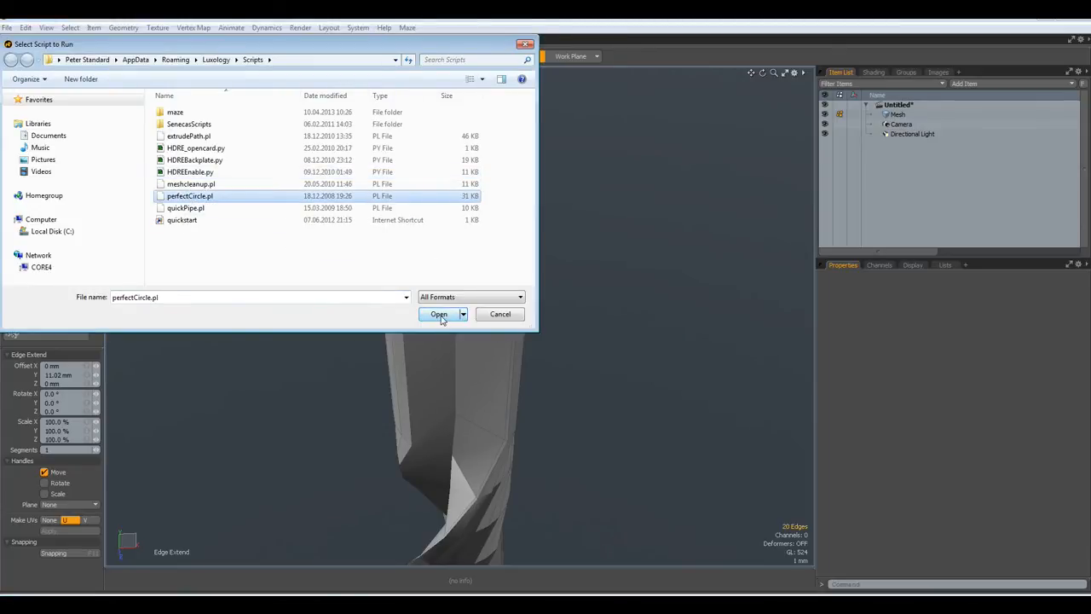
click(438, 314)
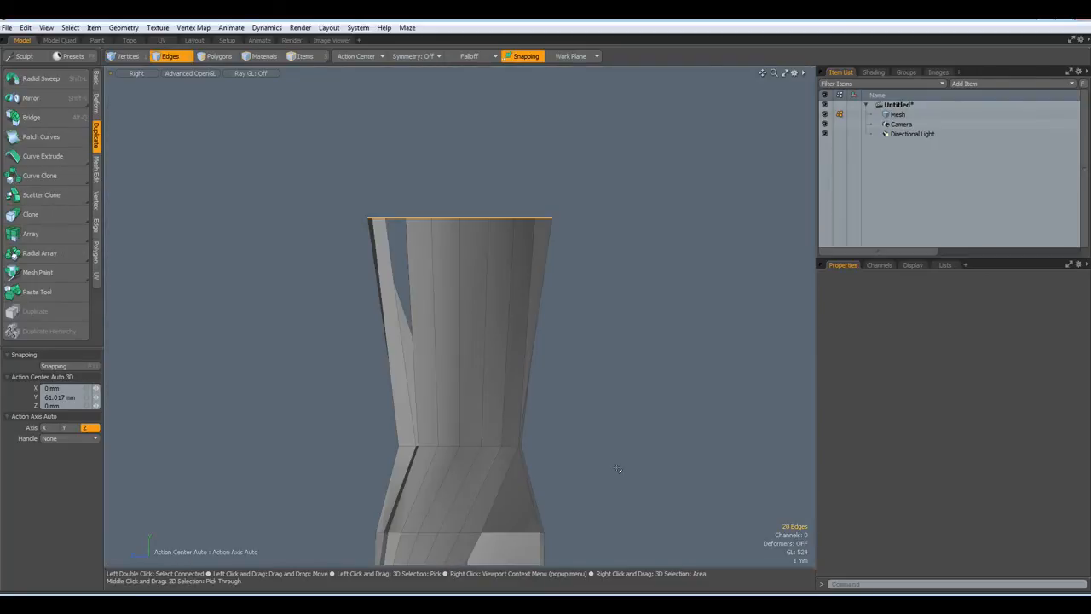
Lasso the shank's vertical edges and set their edge weight to 0.0.
drag(321, 160, 617, 464)
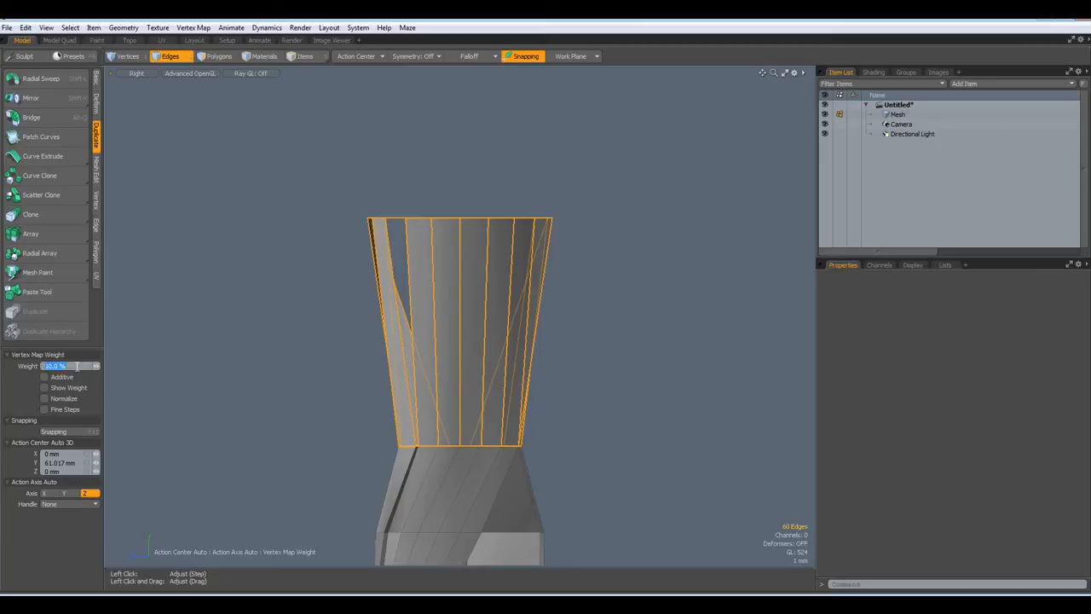
text(0.0)
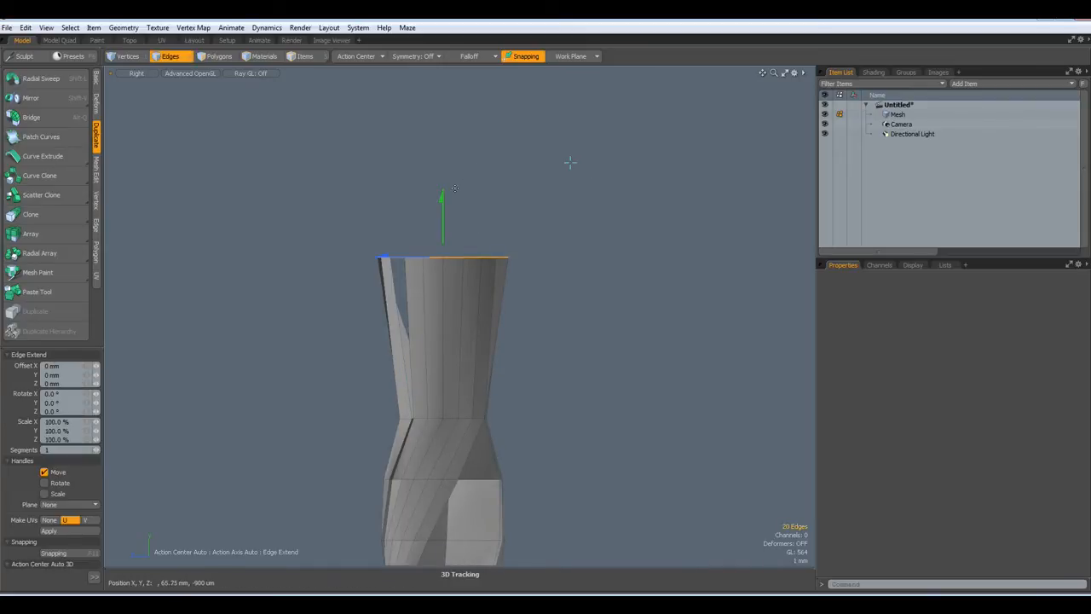
Drag the top loop up twice into a tall cylindrical shank, then accept the Mesh Cleanup result.
drag(441, 205, 441, 171)
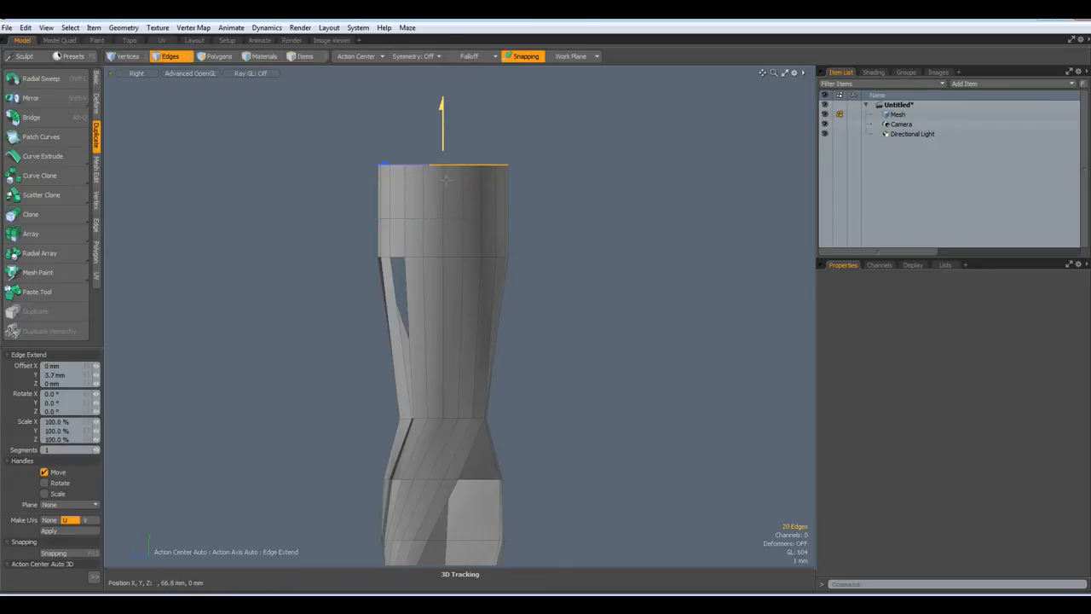
drag(444, 127, 464, 161)
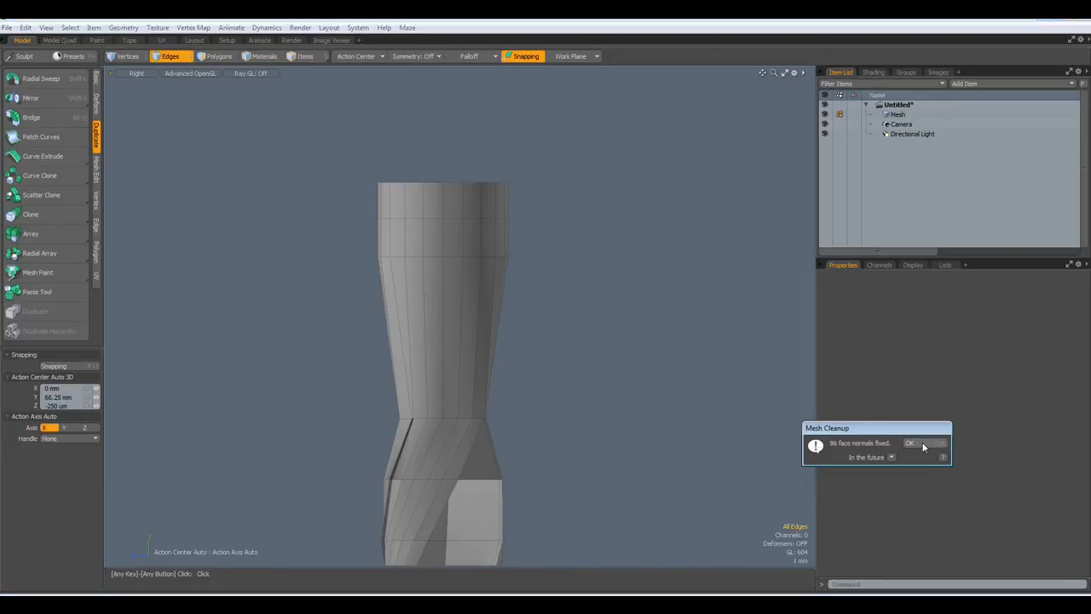
click(911, 443)
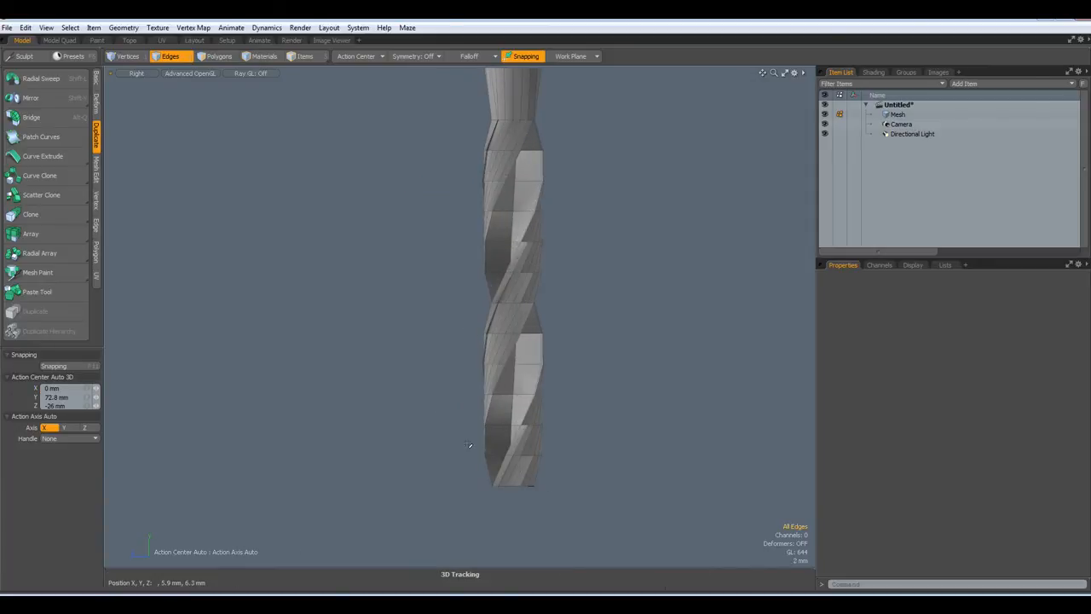
Delete the tip polygons and select the open bow-tie border edge loop for filling.
click(218, 57)
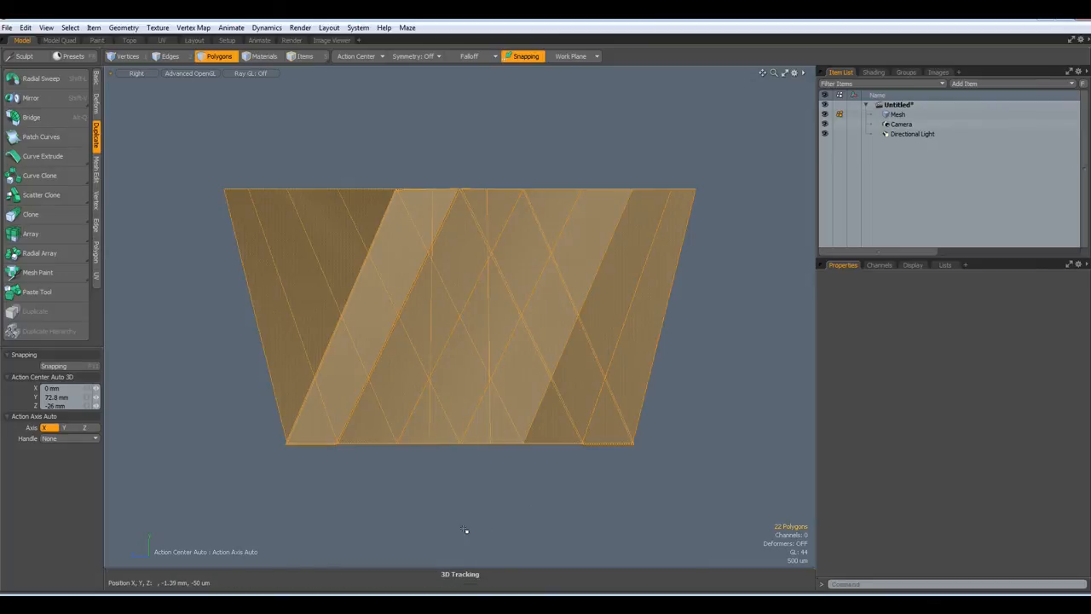
click(169, 57)
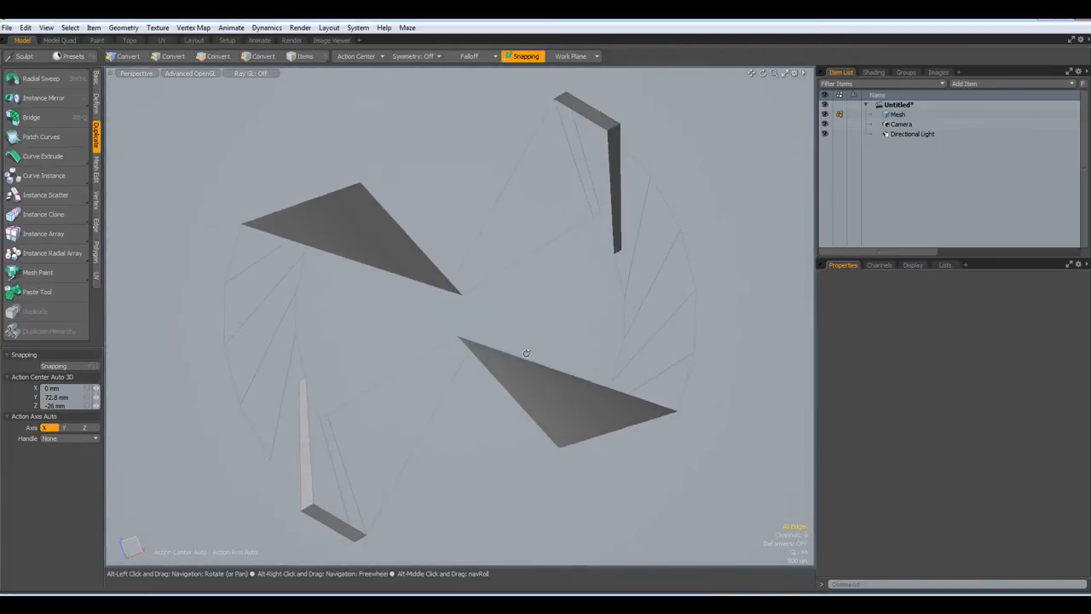
drag(525, 352, 550, 246)
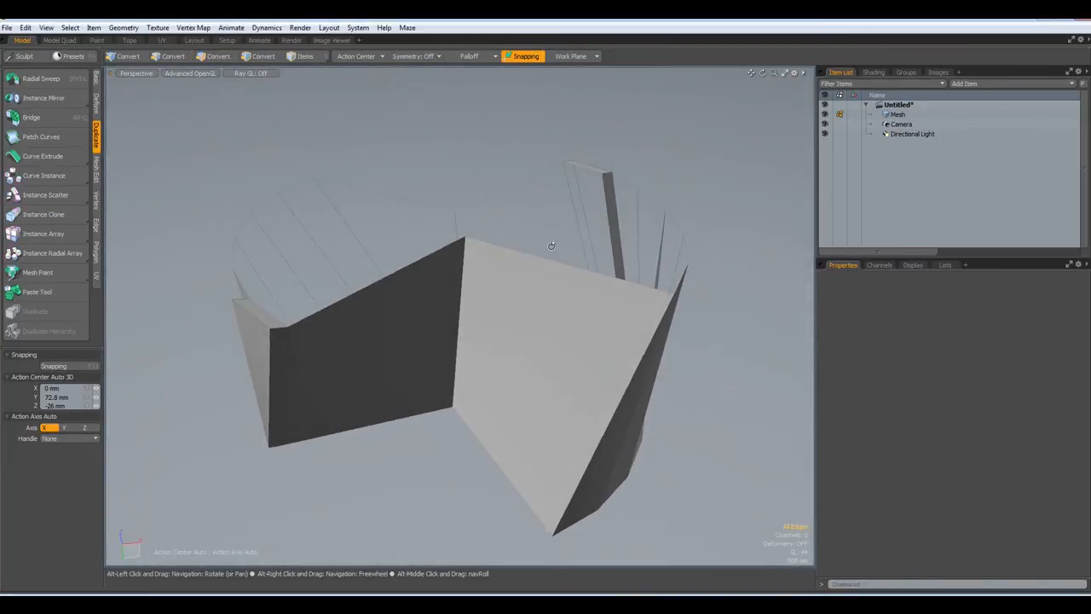
click(171, 56)
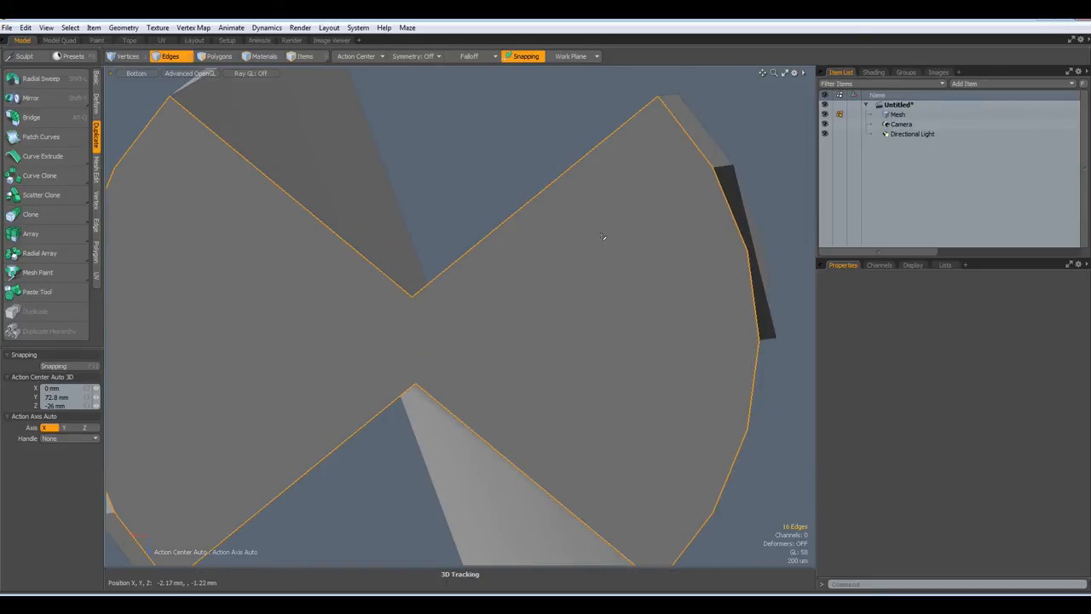
Select the bow-tie cap polygon and slice it across its centre with Edge Slice.
click(218, 56)
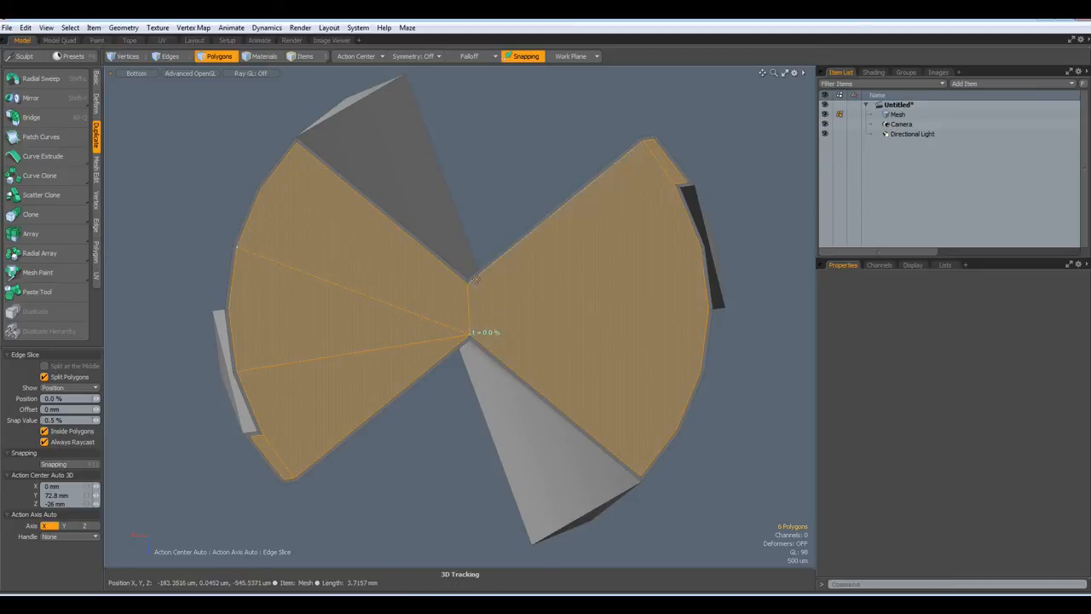
drag(476, 279, 690, 230)
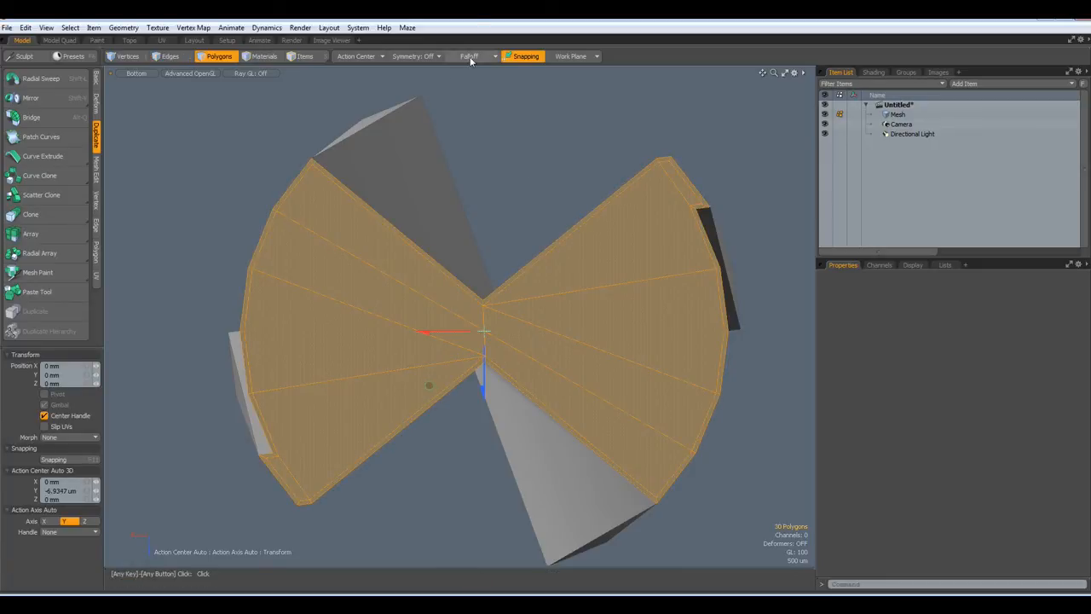
Apply a Radial falloff and lift the cap's centre into a pointed tip.
click(474, 56)
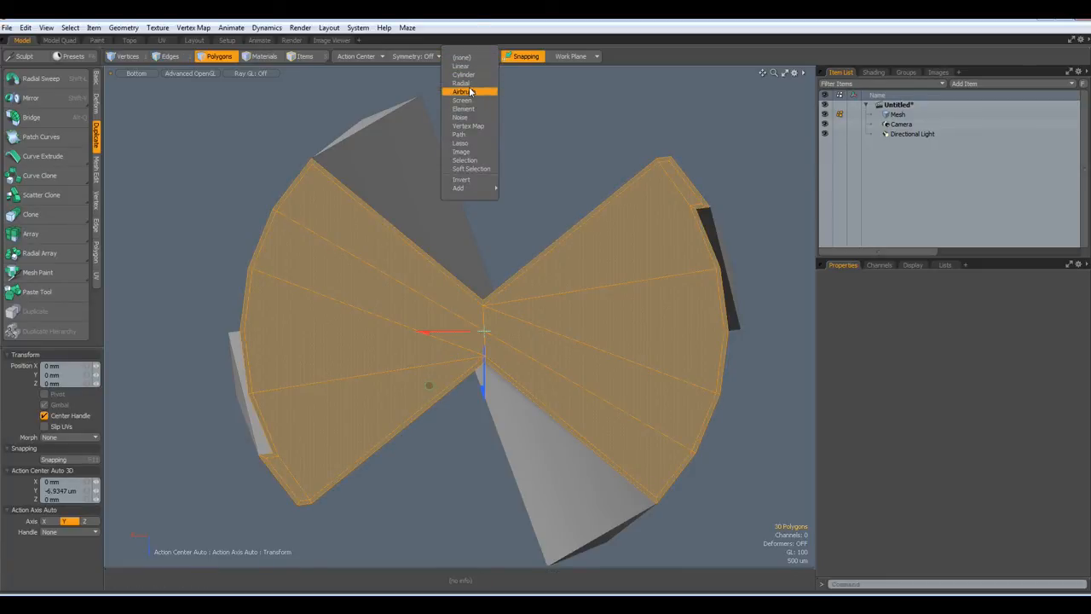
click(461, 82)
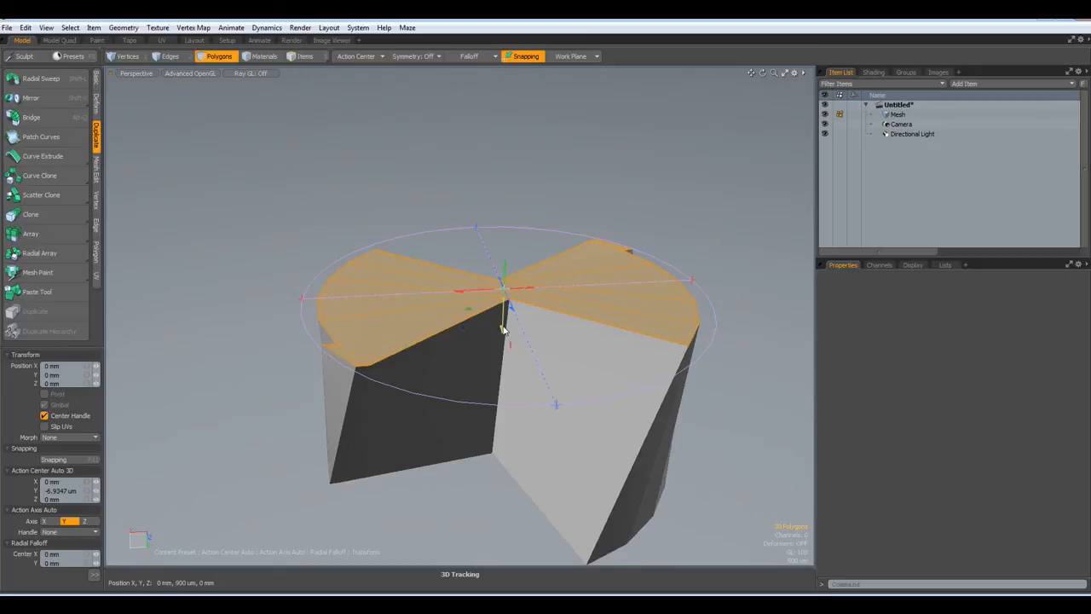
drag(503, 327, 508, 242)
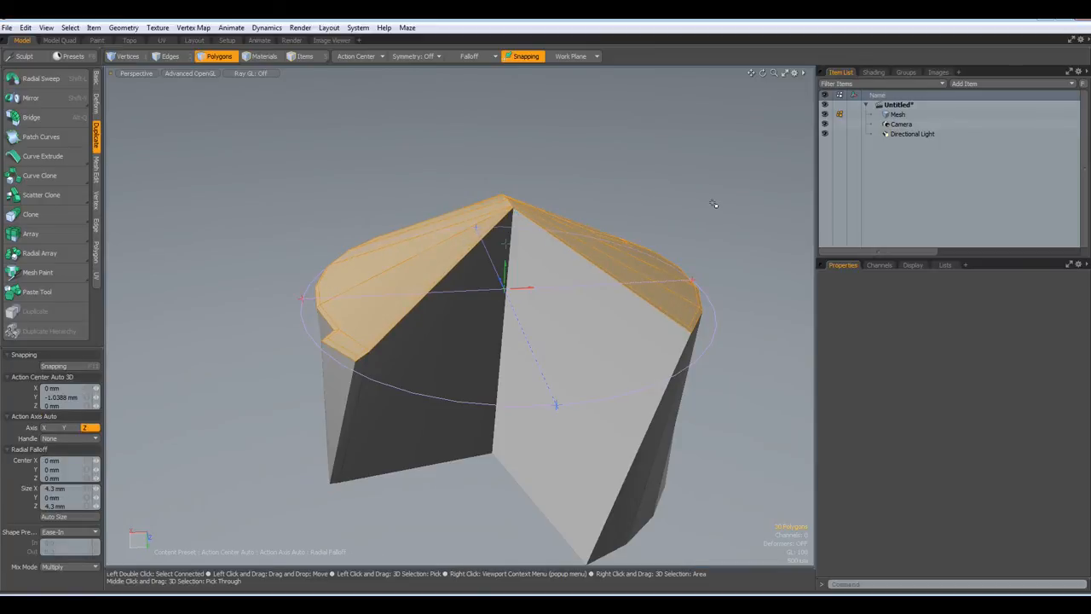
Raise subdivision weight on the tip's ridge edges, then toggle subdivision preview to check the shape.
click(171, 56)
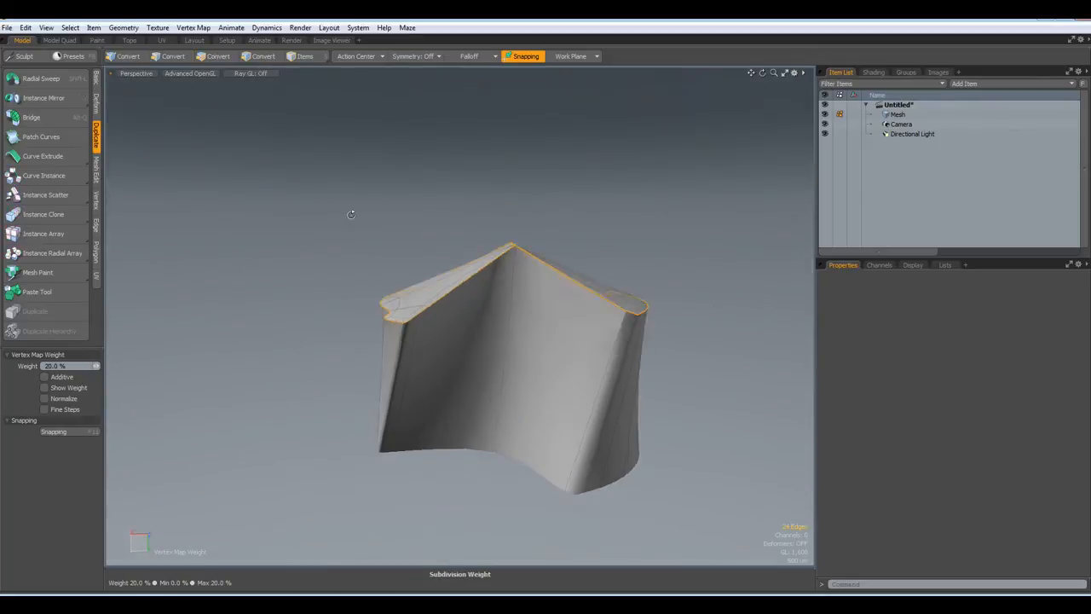
drag(351, 214, 401, 221)
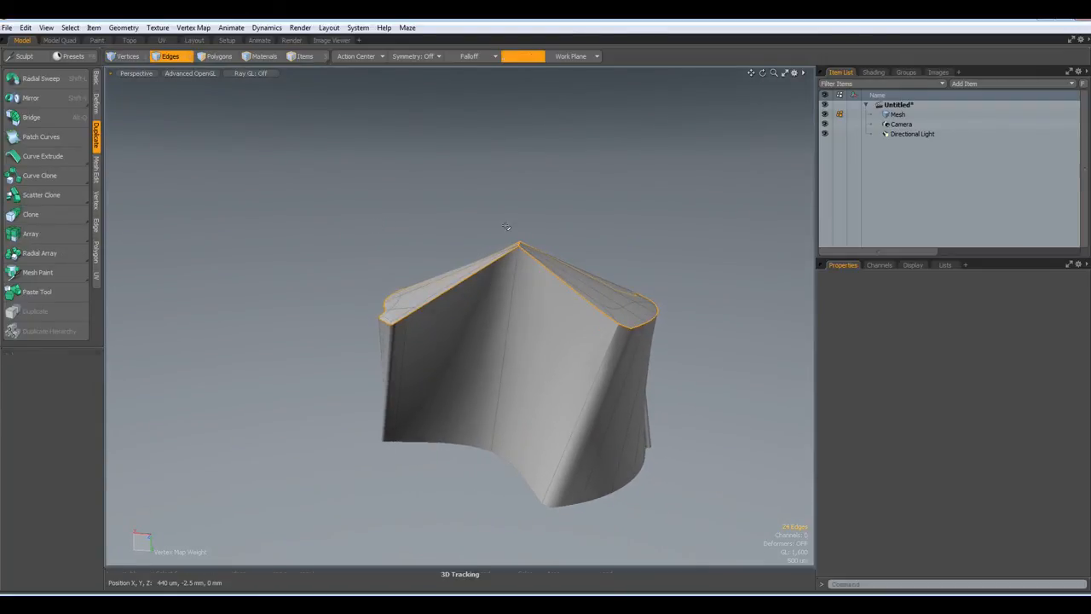
click(525, 56)
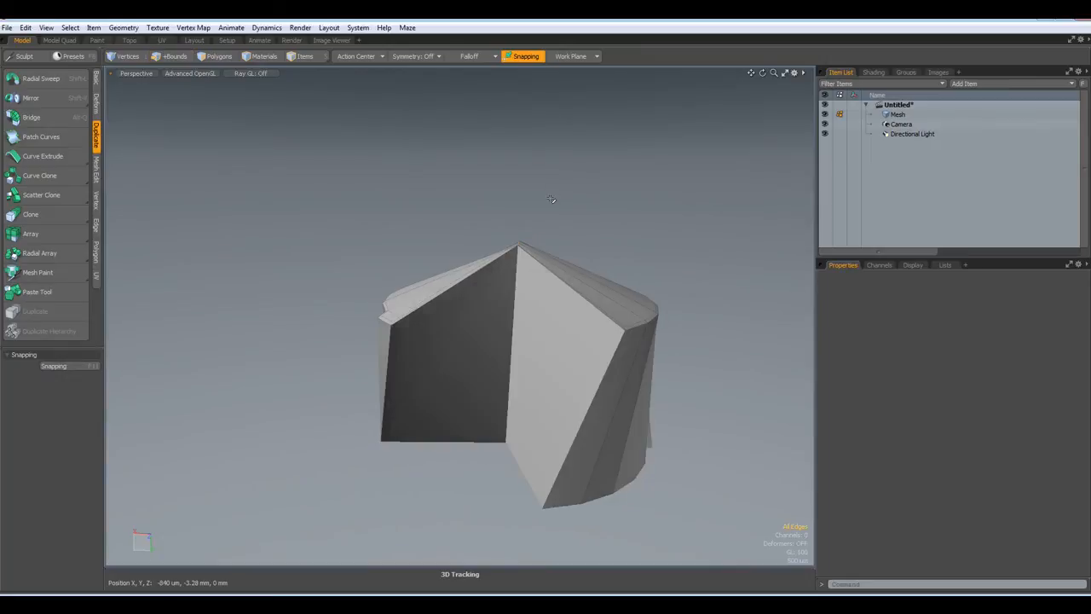
drag(552, 198, 600, 536)
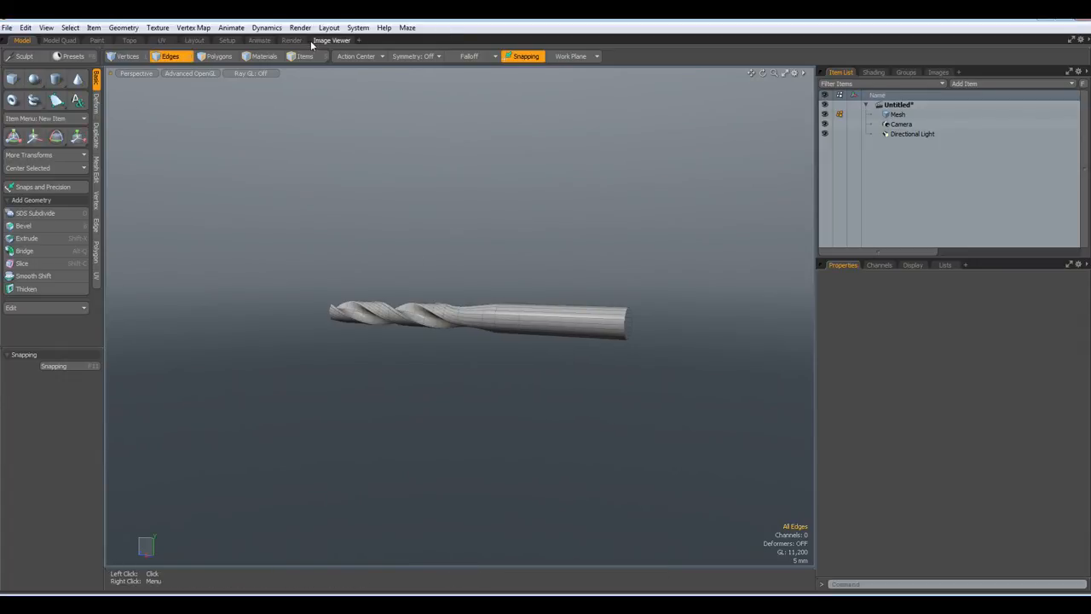
Switch to the Render layout and set the render frame width to 888.
click(292, 41)
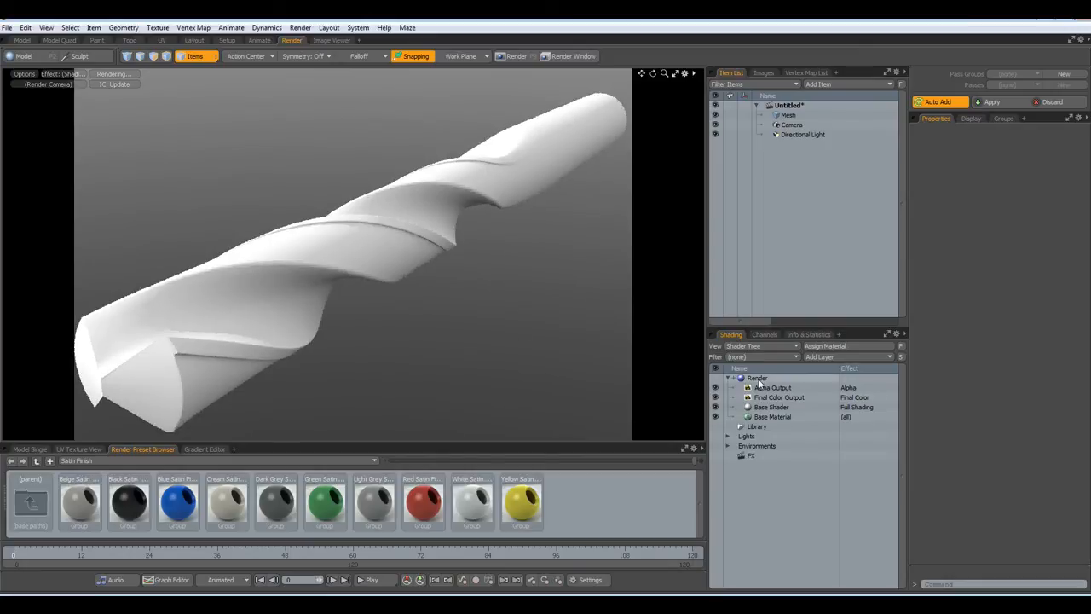
click(757, 379)
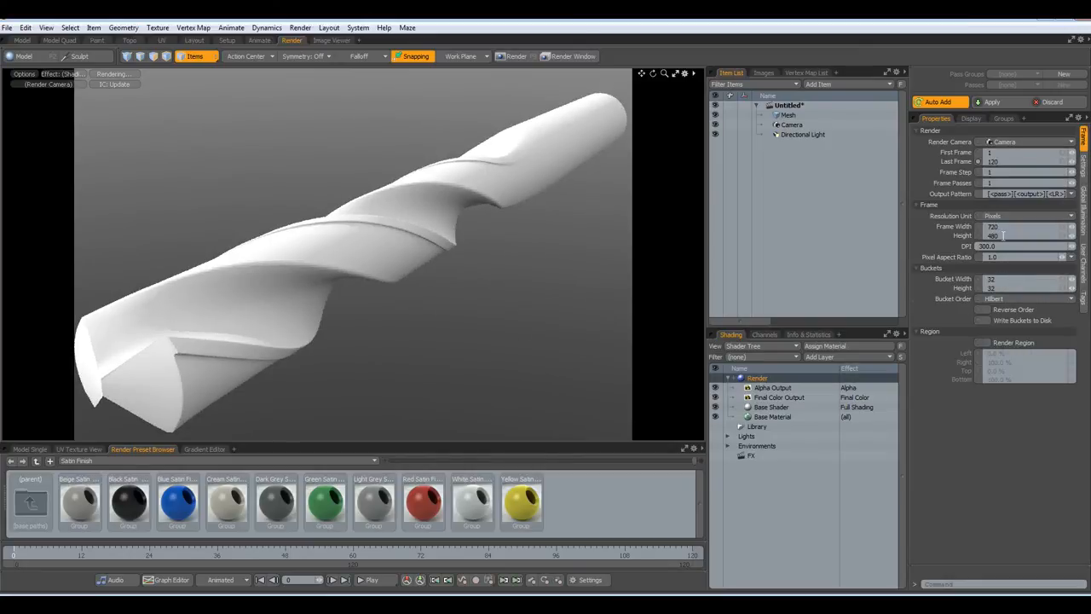
text(888)
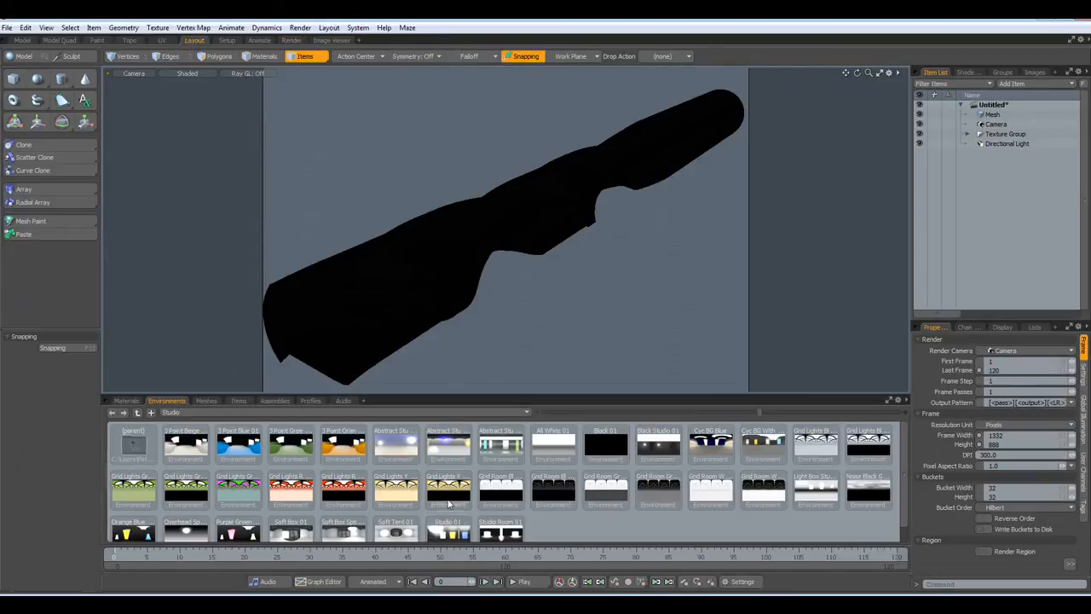
Apply a studio lighting environment preset and render the drill bit.
click(447, 532)
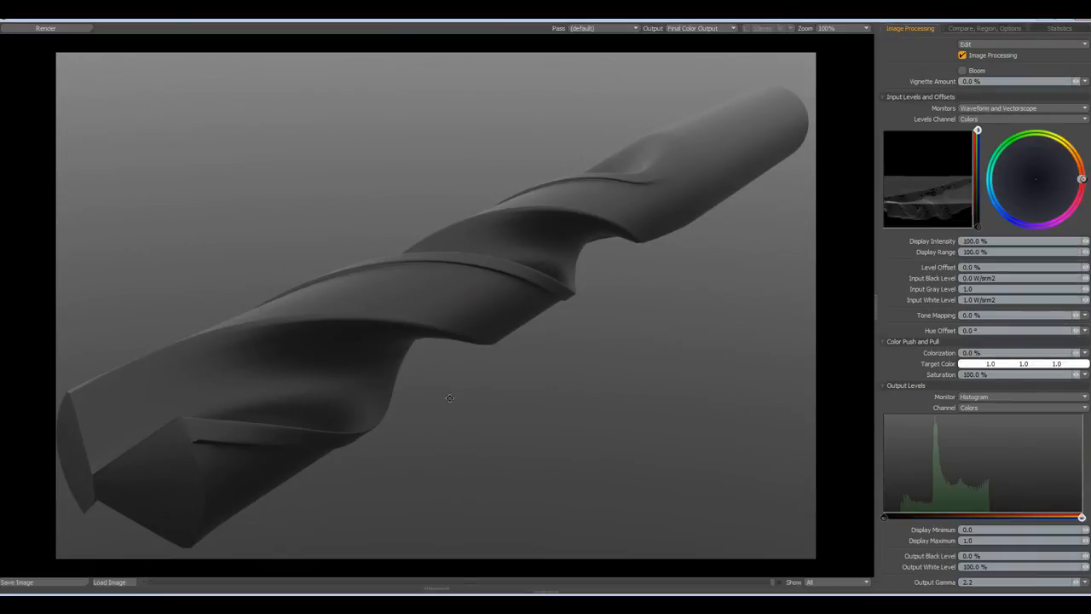
mouse_move(478, 469)
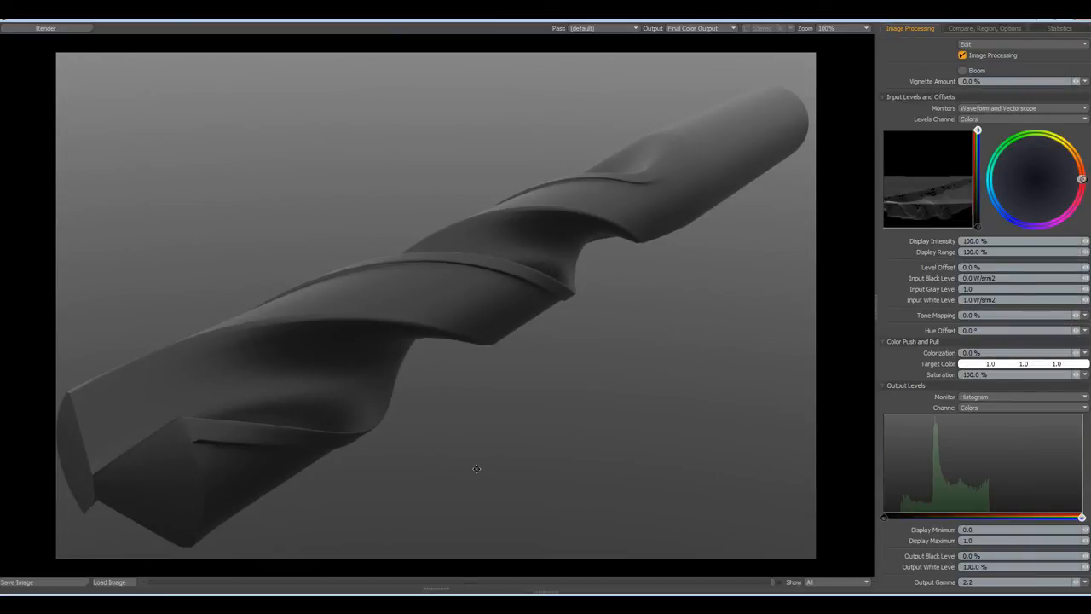